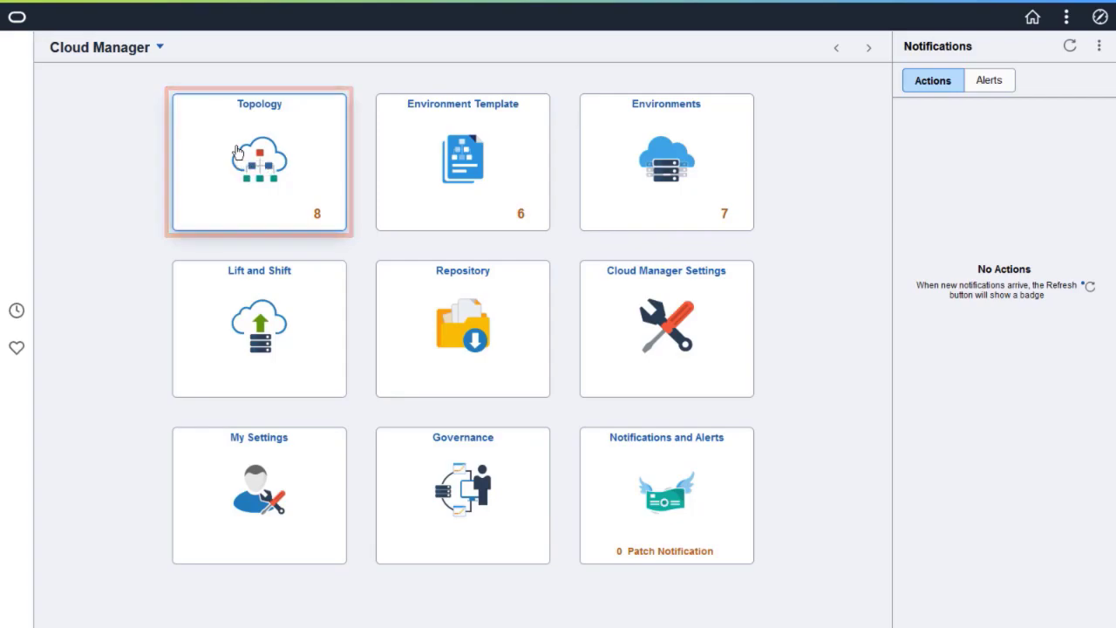
Step: Open the topology definitions list and select the dbaasmt topology
{"action": "left_click", "coordinate": [259, 162]}
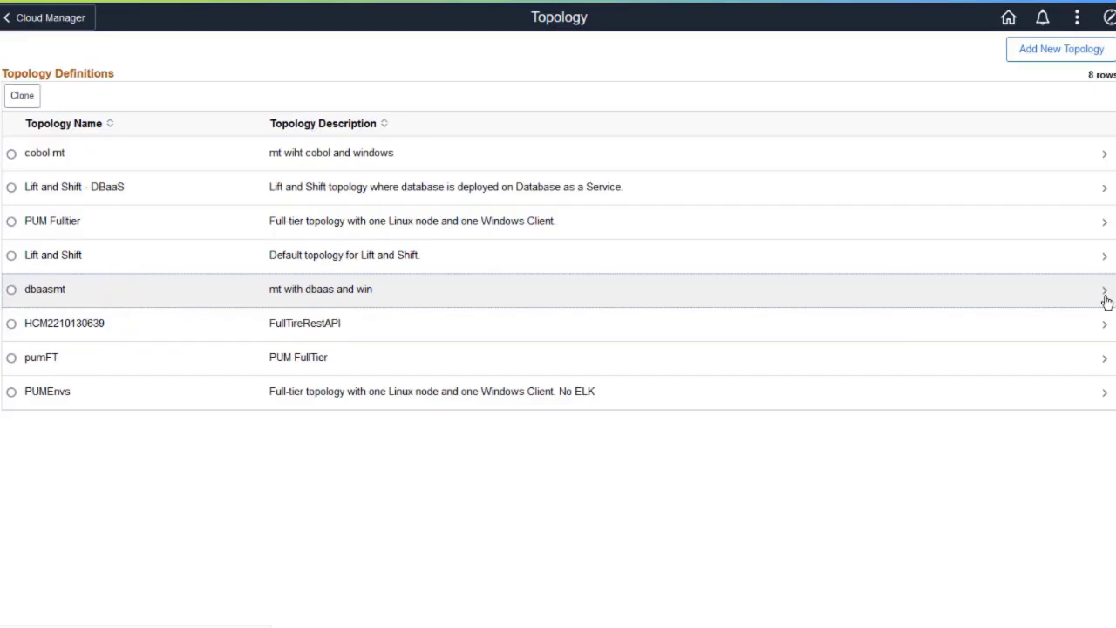
{"action": "left_click", "coordinate": [1105, 289]}
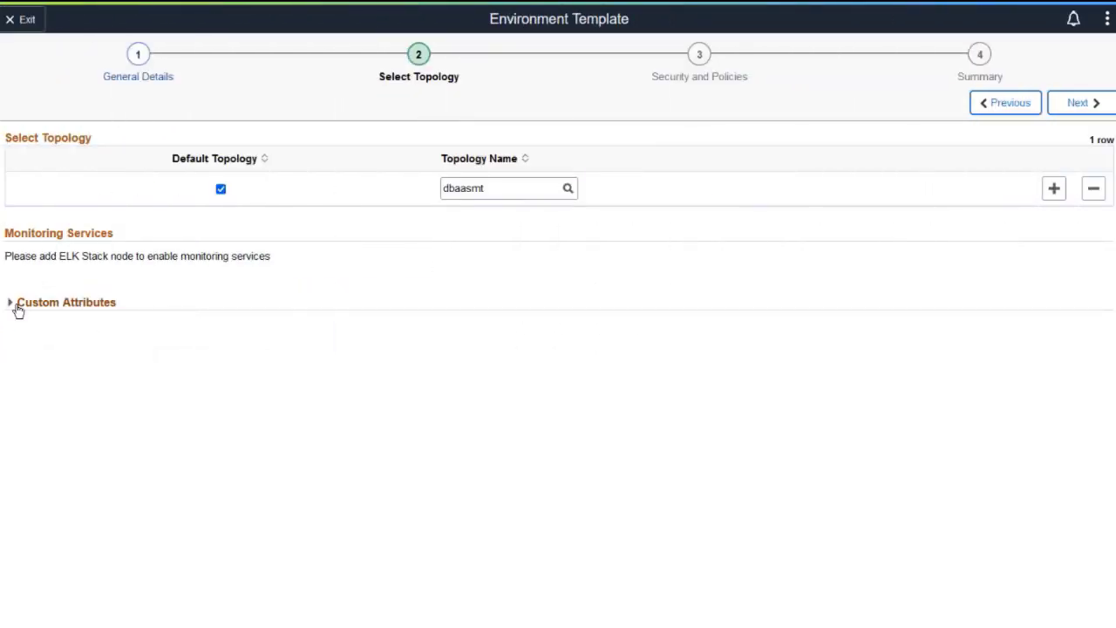
Step: Make dbaasmt's custom attributes editable and expand DB Systems and DB System Options
{"action": "left_click", "coordinate": [10, 302]}
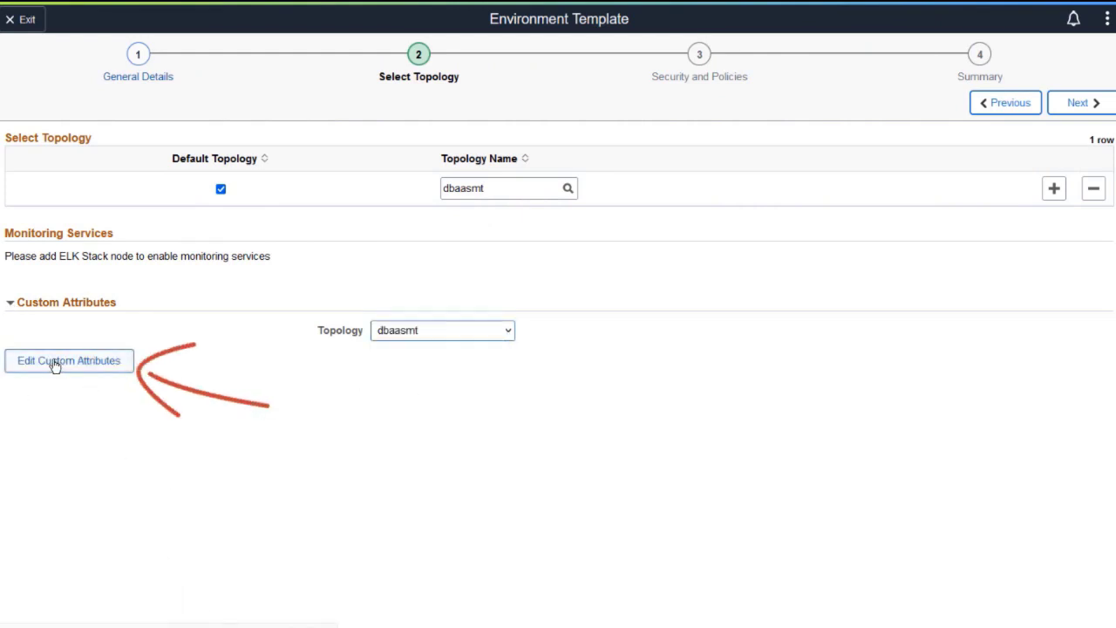
{"action": "left_click", "coordinate": [68, 360]}
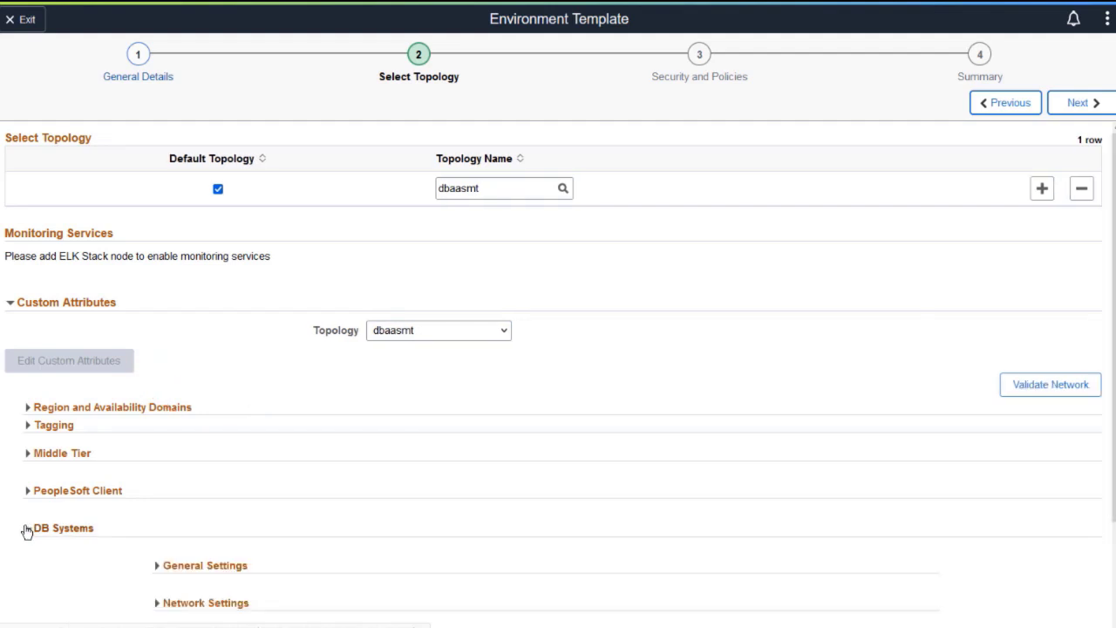
{"action": "left_click", "coordinate": [27, 527]}
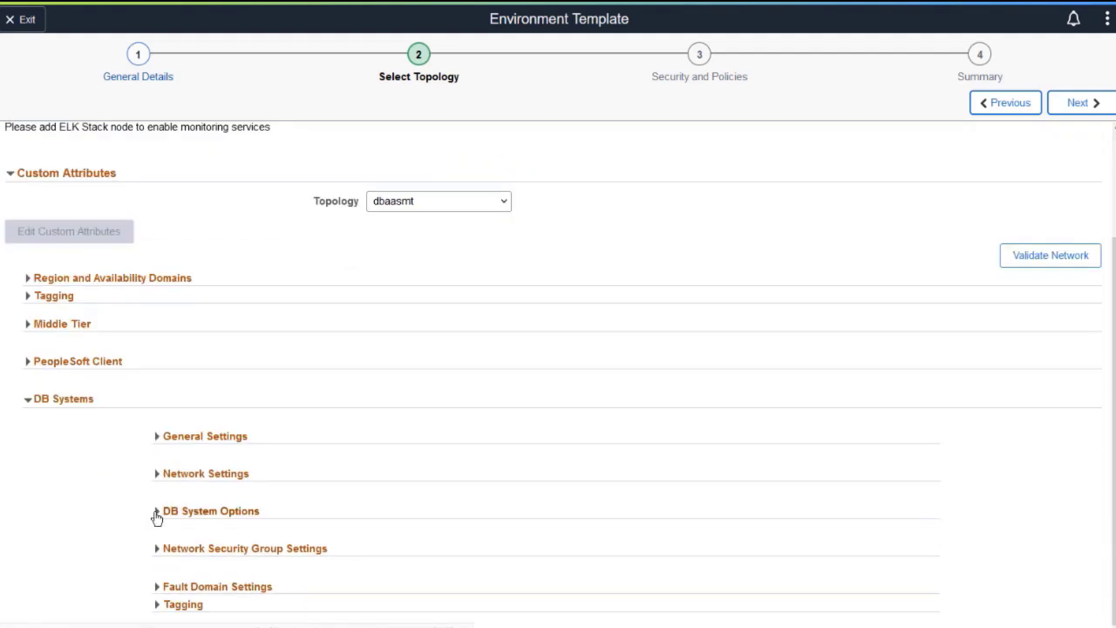
{"action": "left_click", "coordinate": [157, 511]}
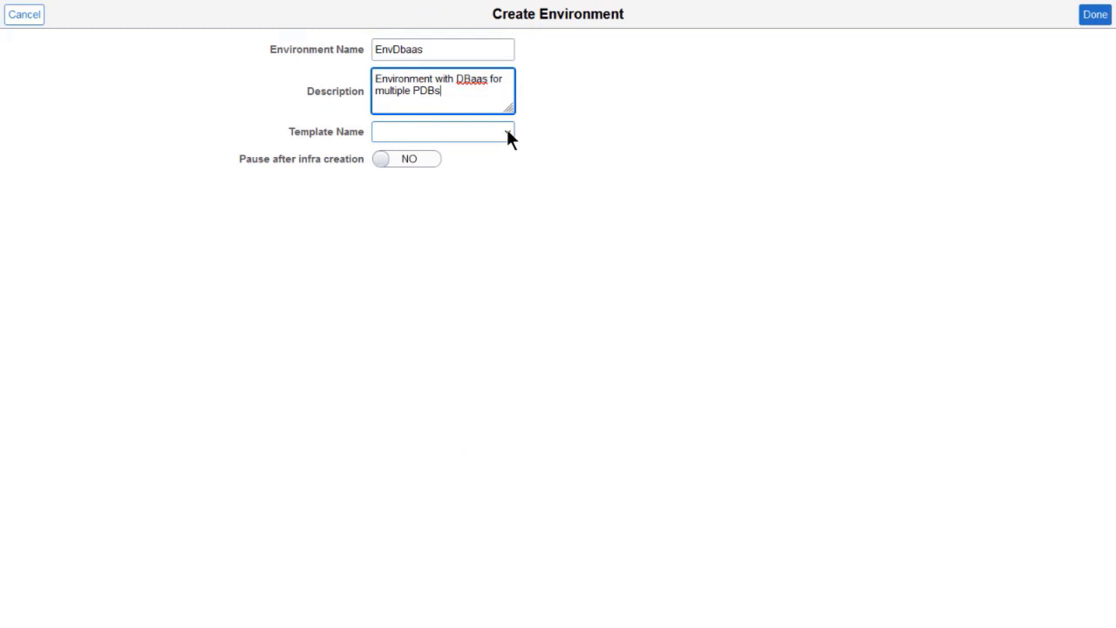
Step: Pick a template for the EnvDbaas environment from the Template Name dropdown
{"action": "left_click", "coordinate": [506, 132]}
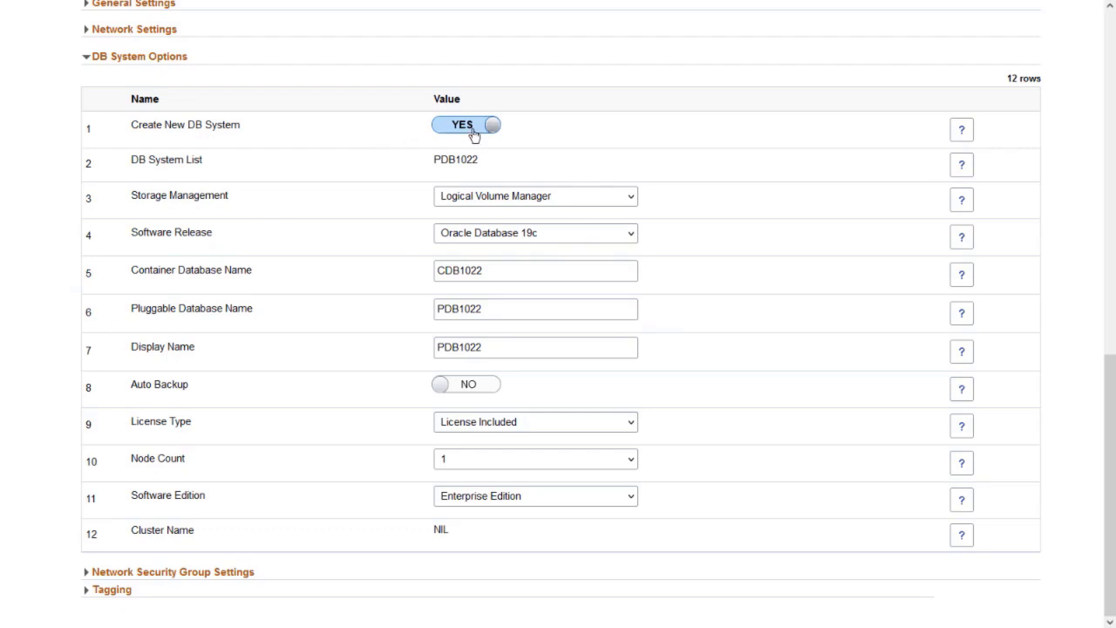
Step: Set Create New DB System to NO and select existing DB system PDB1022
{"action": "left_click", "coordinate": [466, 125]}
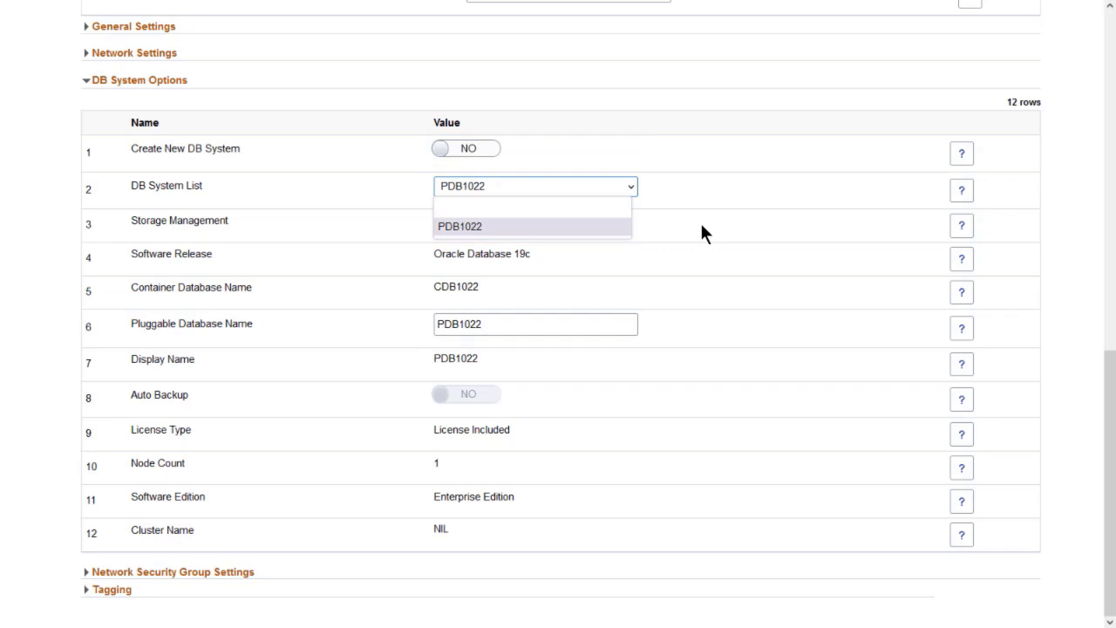
{"action": "left_click", "coordinate": [459, 226]}
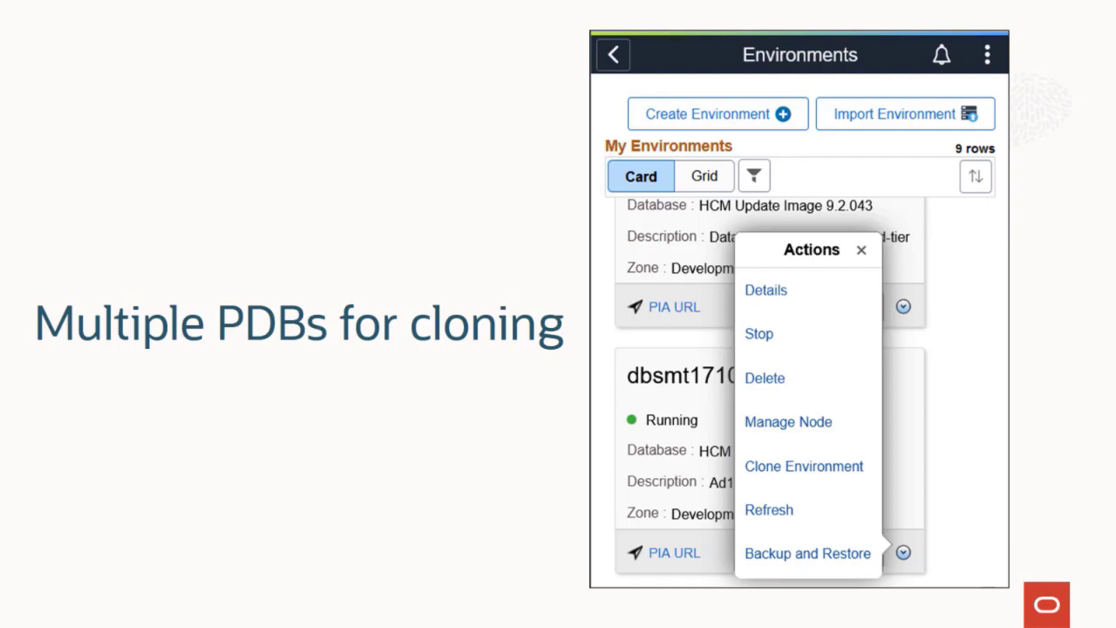
Step: Choose Clone Environment from the running environment's Actions menu
{"action": "left_click", "coordinate": [803, 466]}
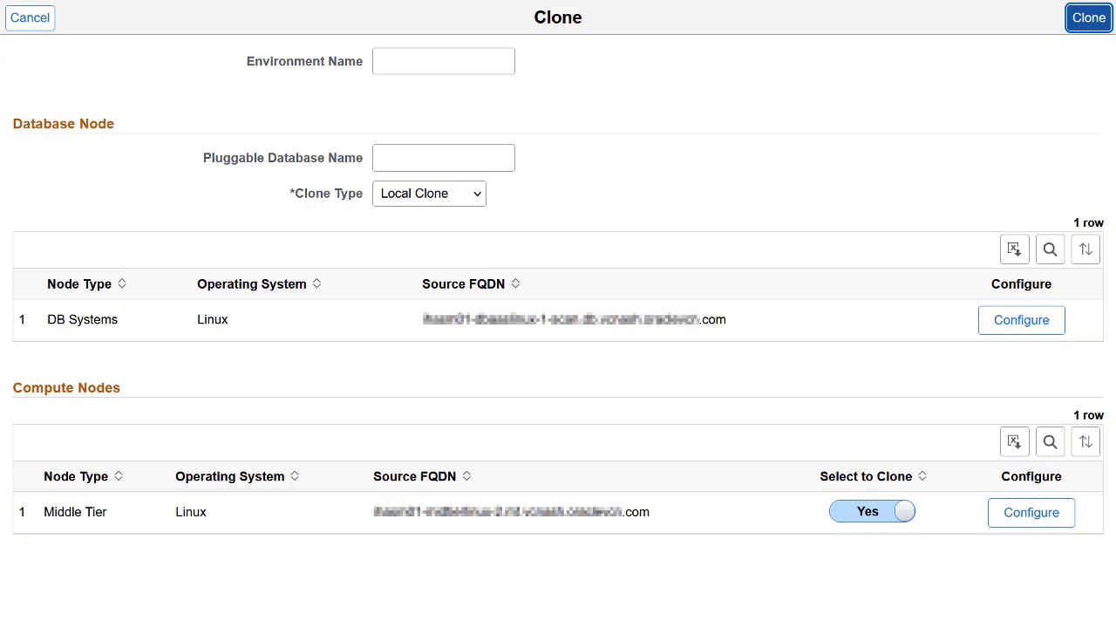
Step: Configure the DB Systems node clone settings with pluggable database PDBLVM
{"action": "left_click", "coordinate": [1021, 320]}
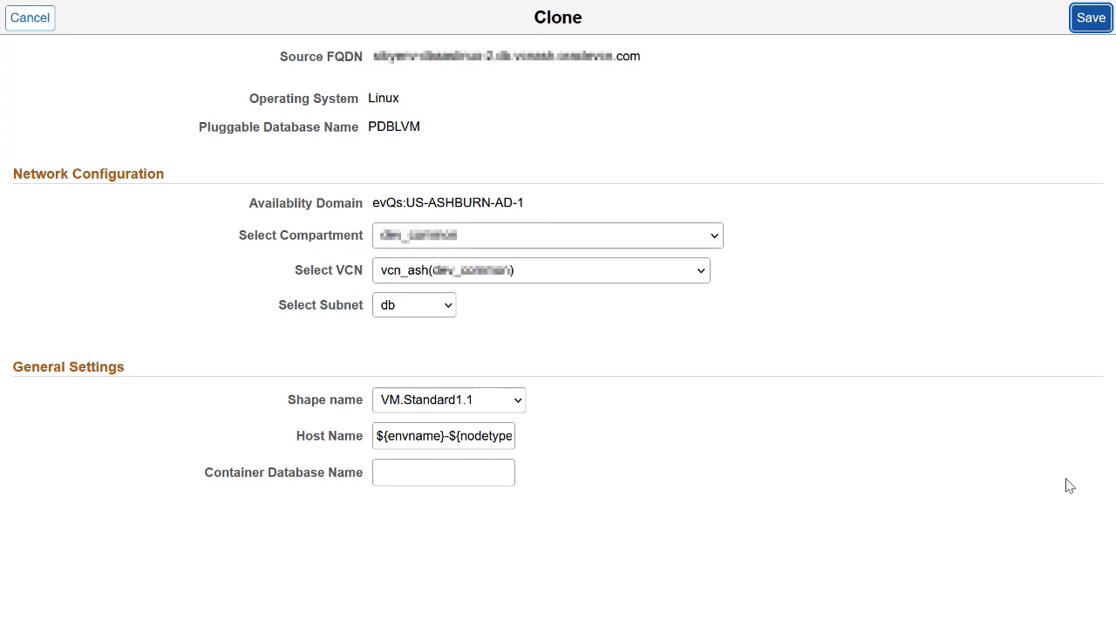
Step: Save the database node's network and general clone settings unchanged
{"action": "left_click", "coordinate": [32, 18]}
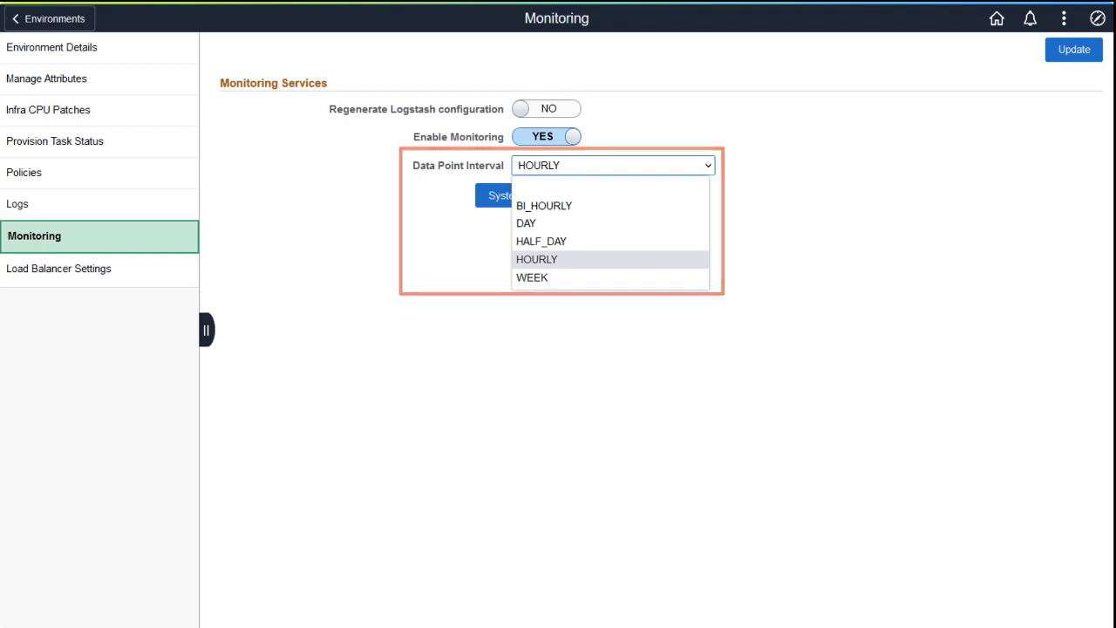
Step: Keep the HOURLY data point interval and view the environment's System Usage
{"action": "left_click", "coordinate": [536, 259]}
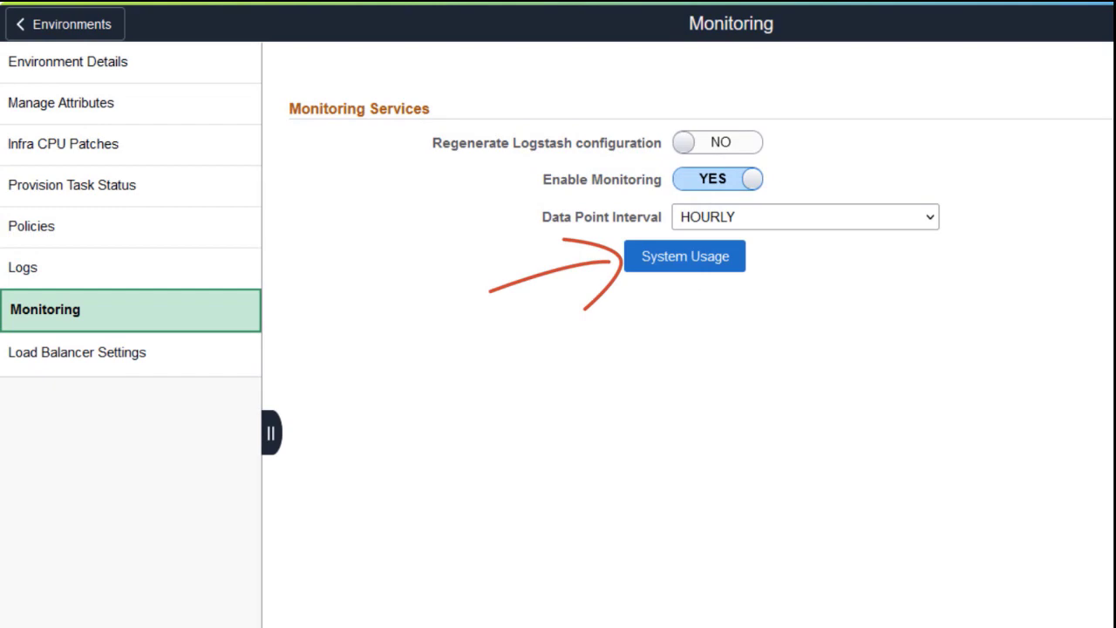
{"action": "left_click", "coordinate": [684, 255]}
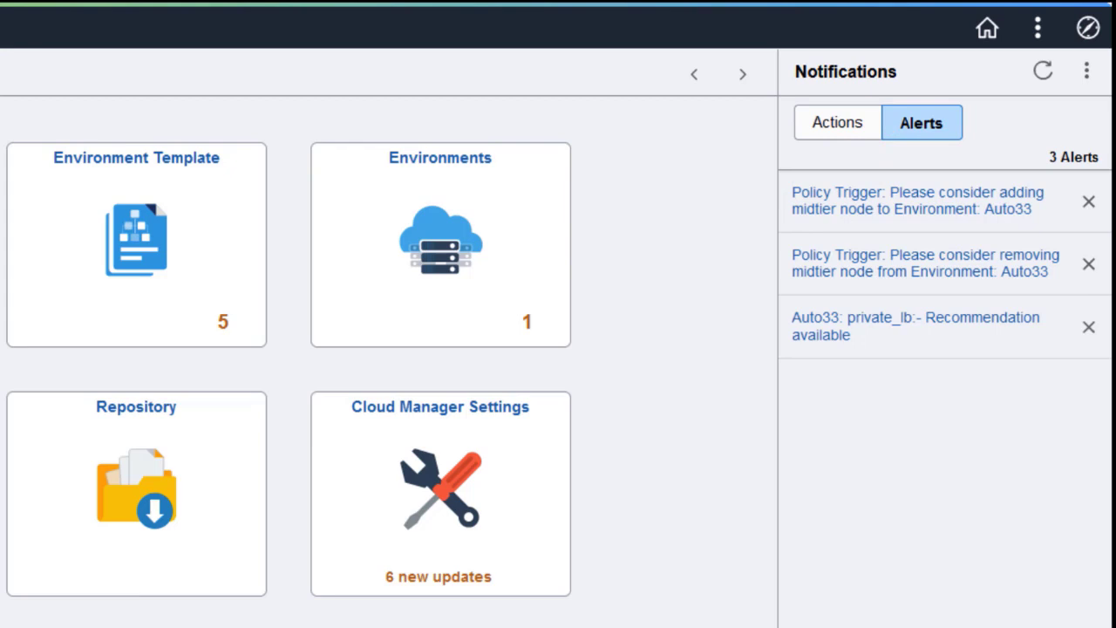
Step: Review the Auto33 alerts, including the private_lb recommendation alert
{"action": "left_click", "coordinate": [916, 326]}
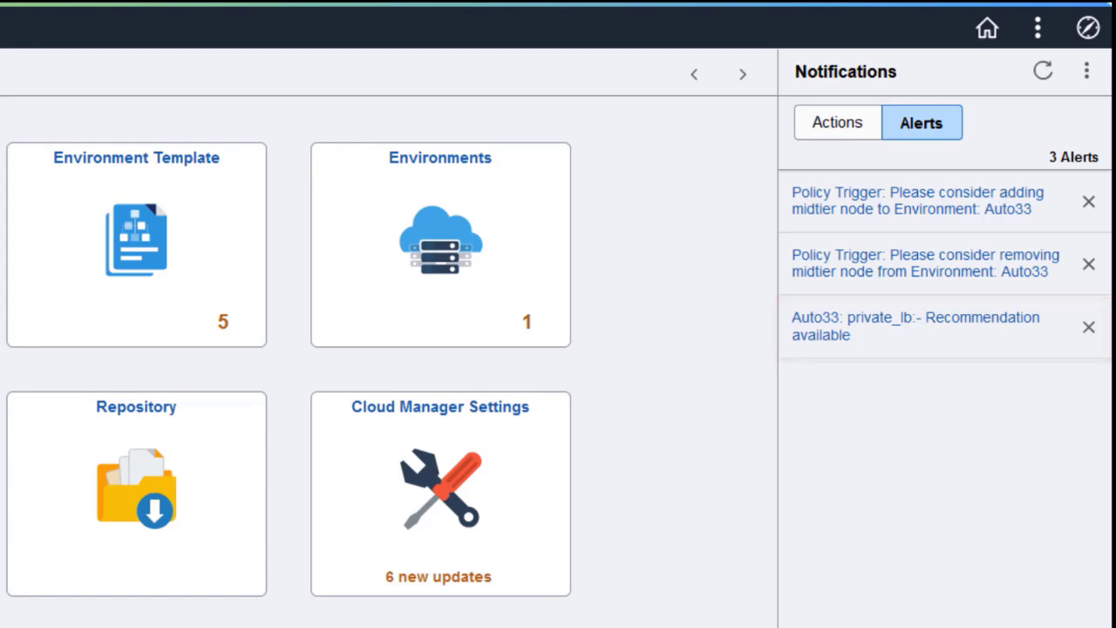
{"action": "left_click", "coordinate": [916, 326]}
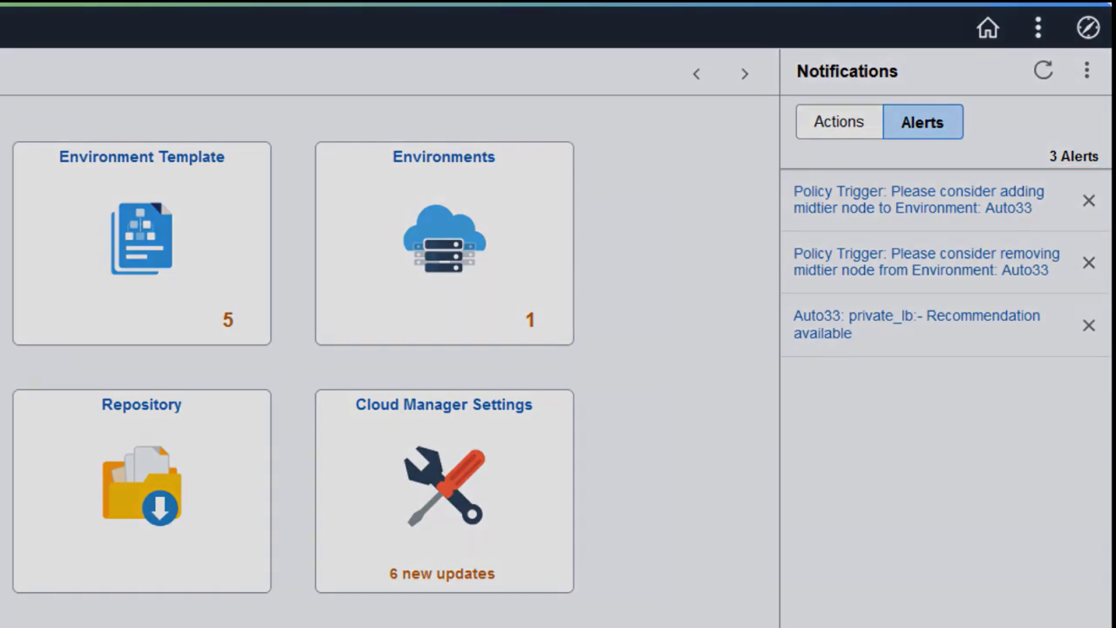
{"action": "left_click", "coordinate": [917, 323]}
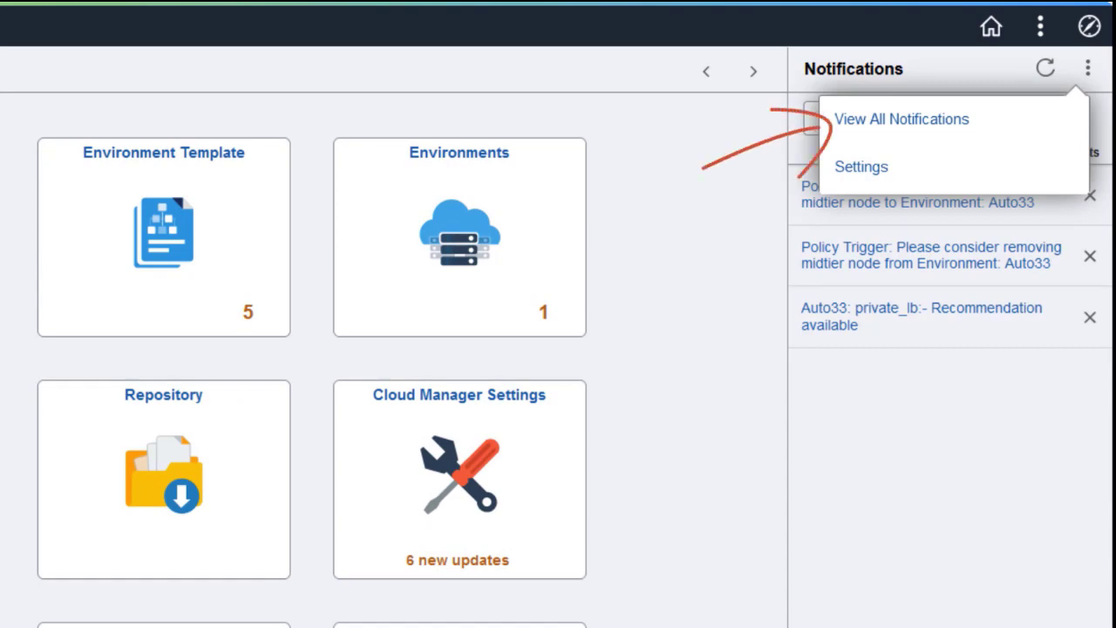
Step: Choose View All Notifications from the Notifications panel menu
{"action": "left_click", "coordinate": [900, 118]}
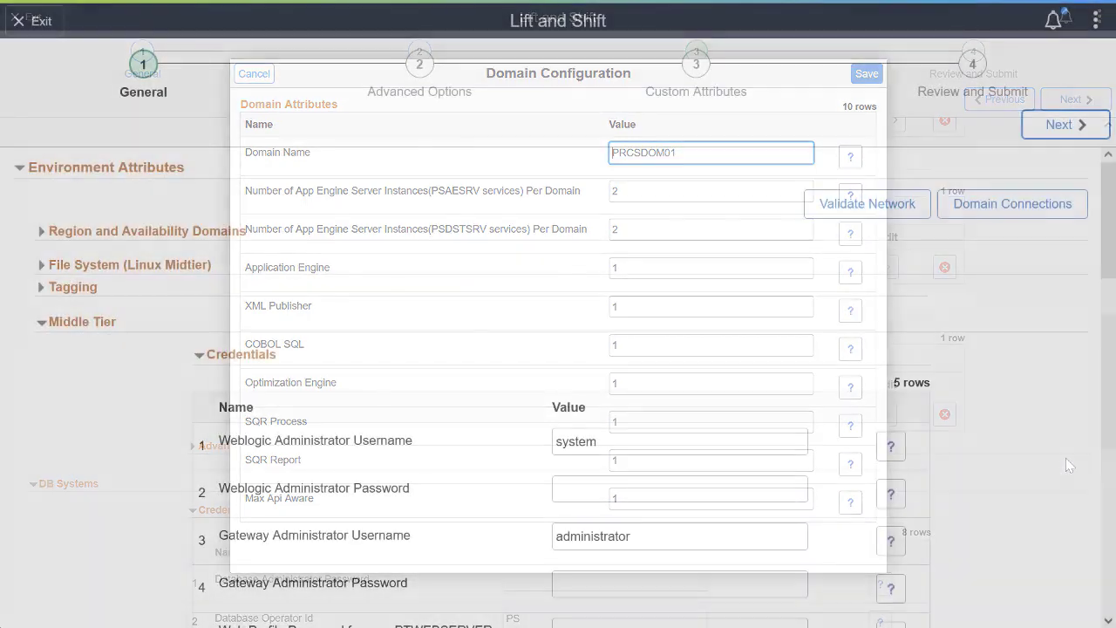
Step: Dismiss the domain configuration, turning off cloning for the new Linux middle-tier node
{"action": "left_click", "coordinate": [253, 73]}
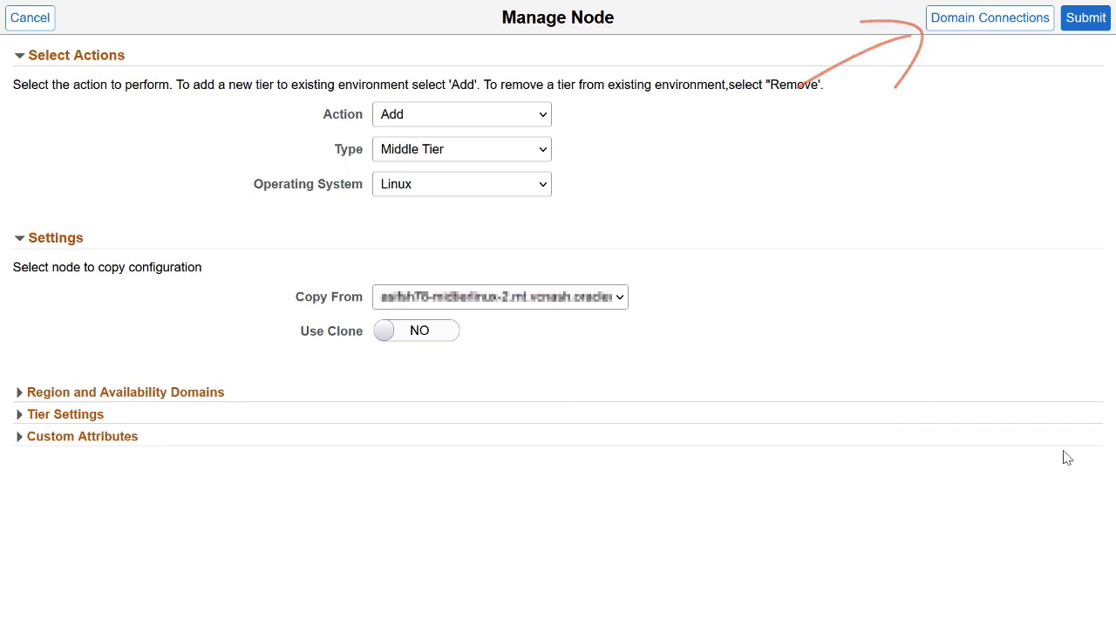
Step: Show the topology diagram with database, Elastic Search, OCI load balancer and two middle tiers
{"action": "left_click", "coordinate": [990, 17]}
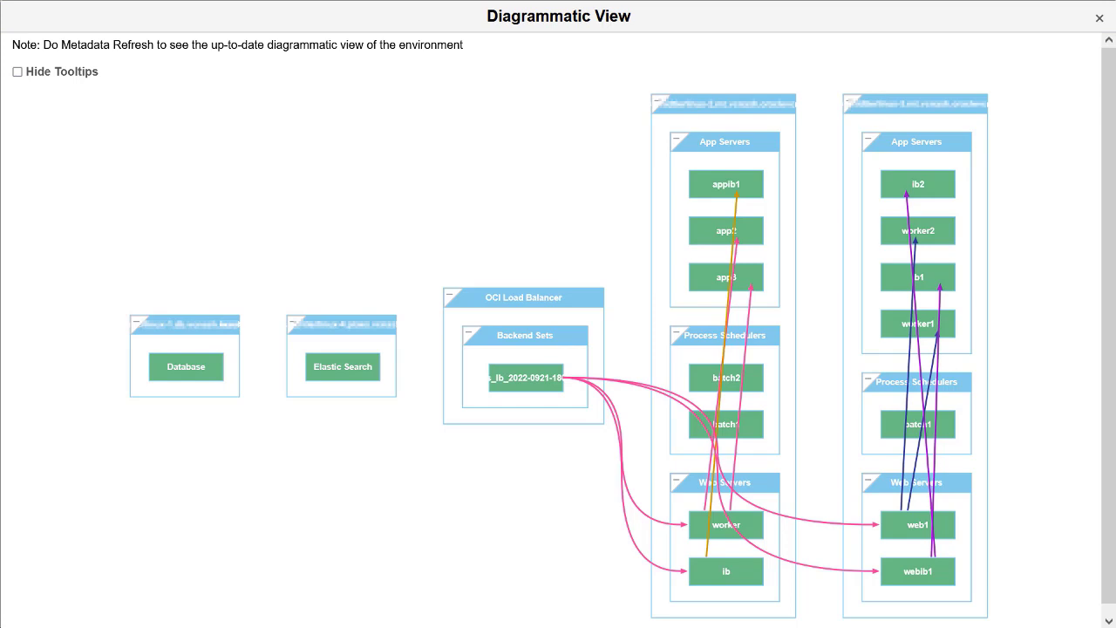
Step: Close the Diagrammatic View to return to the list of seven running environments
{"action": "left_click", "coordinate": [1100, 18]}
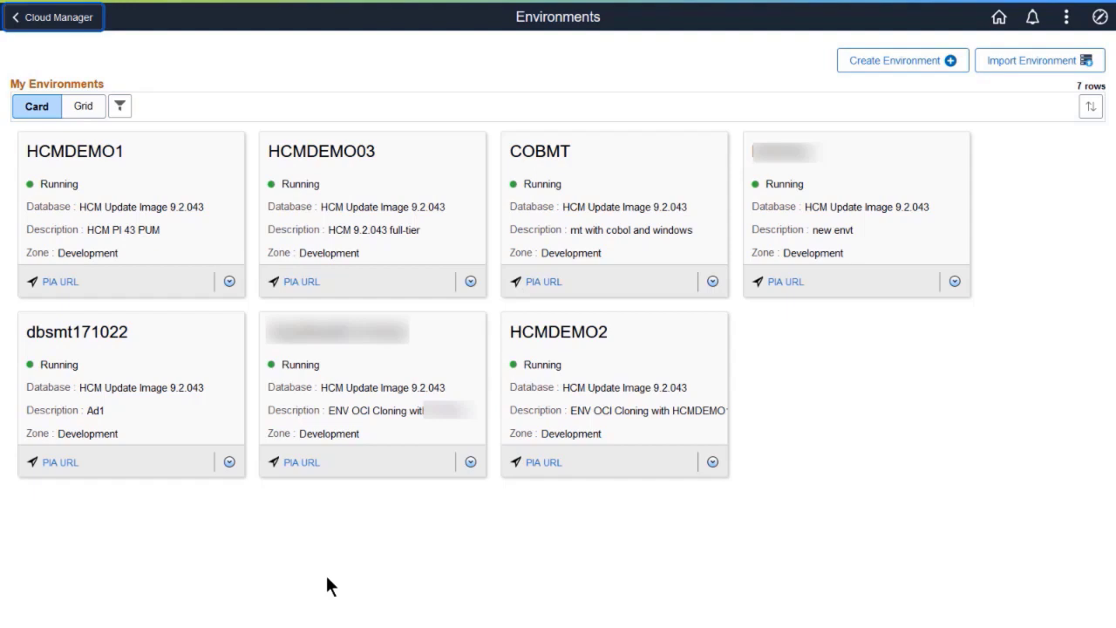
{"action": "mouse_move", "coordinate": [353, 575]}
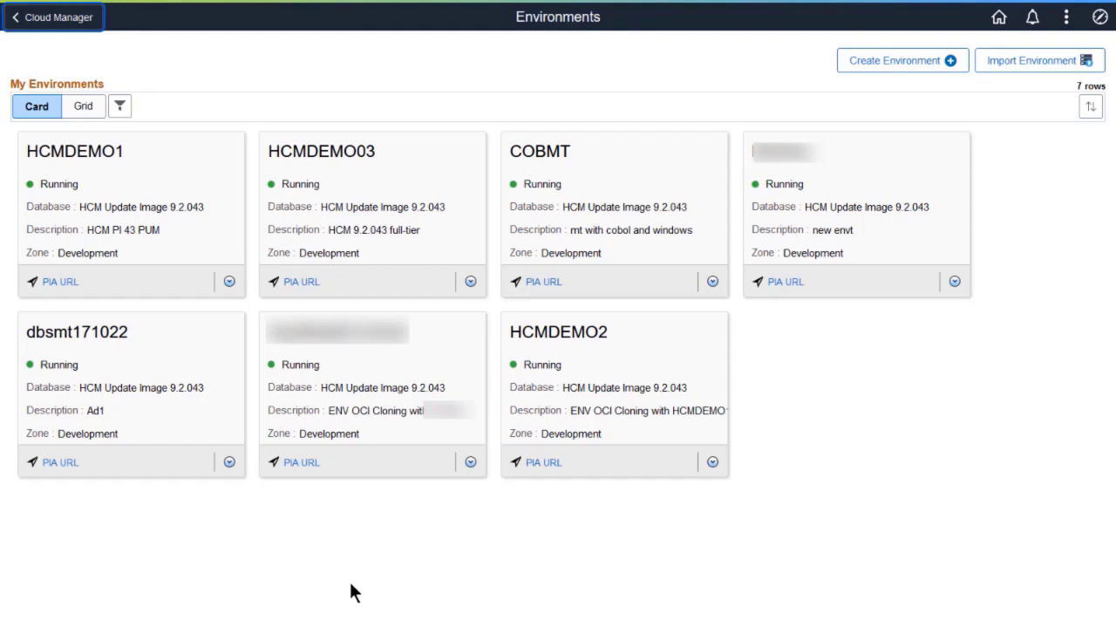
Step: Fetch the Customization YAML for HCMDEMO03's fulltier host under Manage Attributes
{"action": "left_click", "coordinate": [471, 281]}
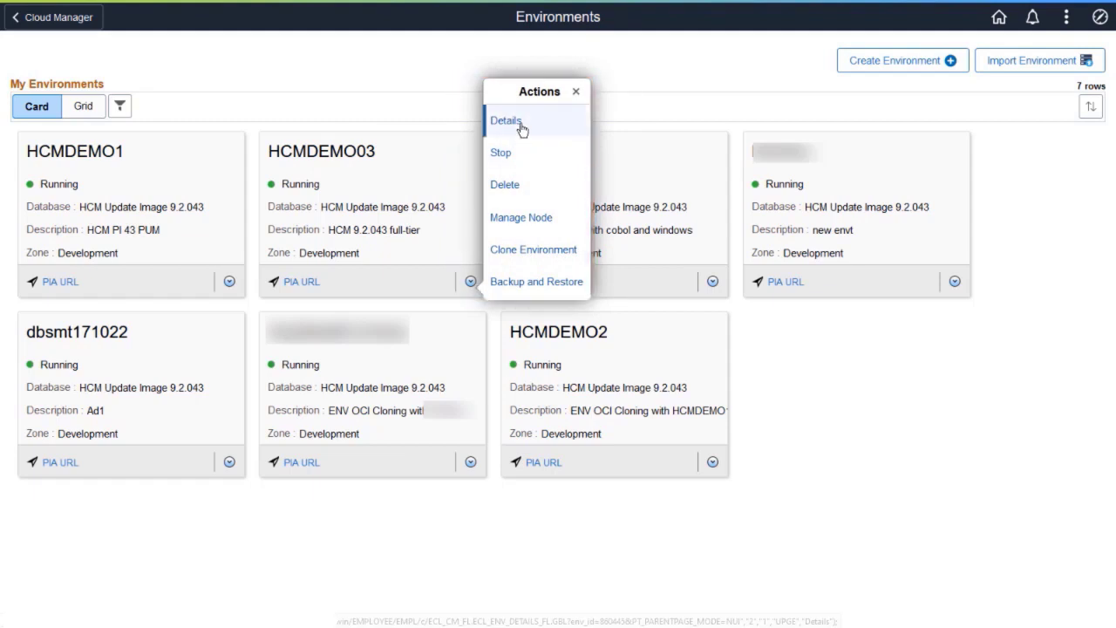
{"action": "left_click", "coordinate": [506, 121]}
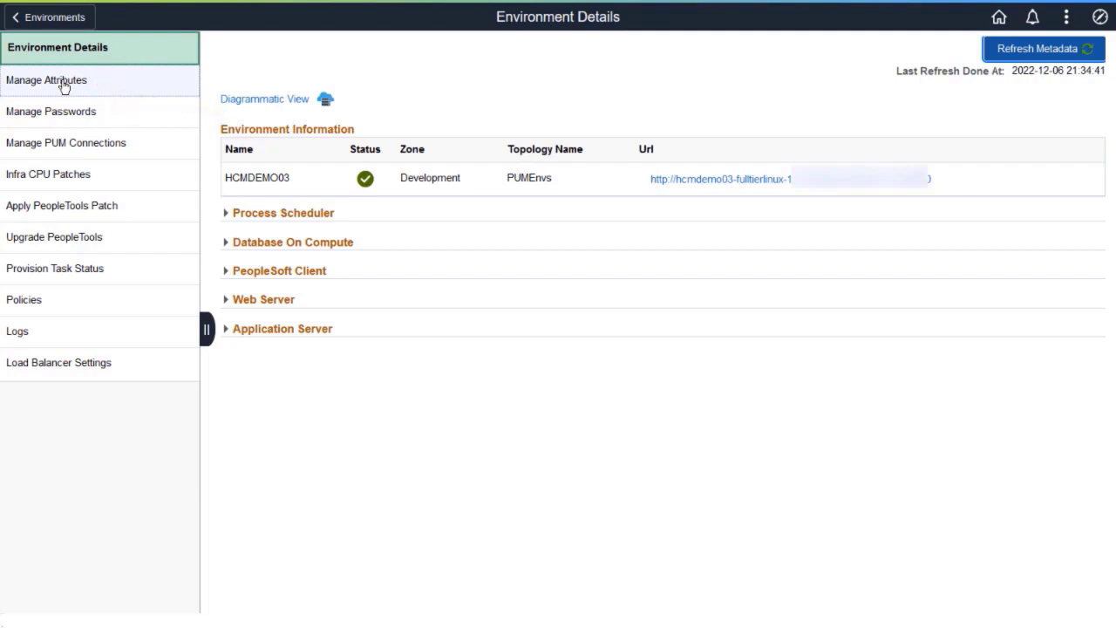
{"action": "left_click", "coordinate": [46, 79]}
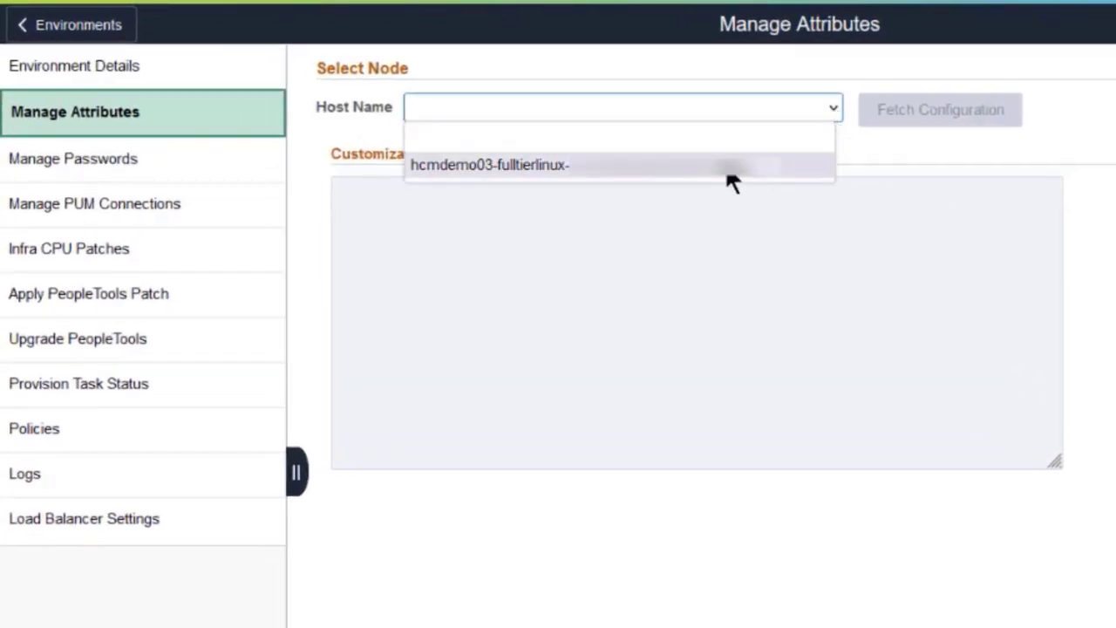
{"action": "left_click", "coordinate": [490, 165]}
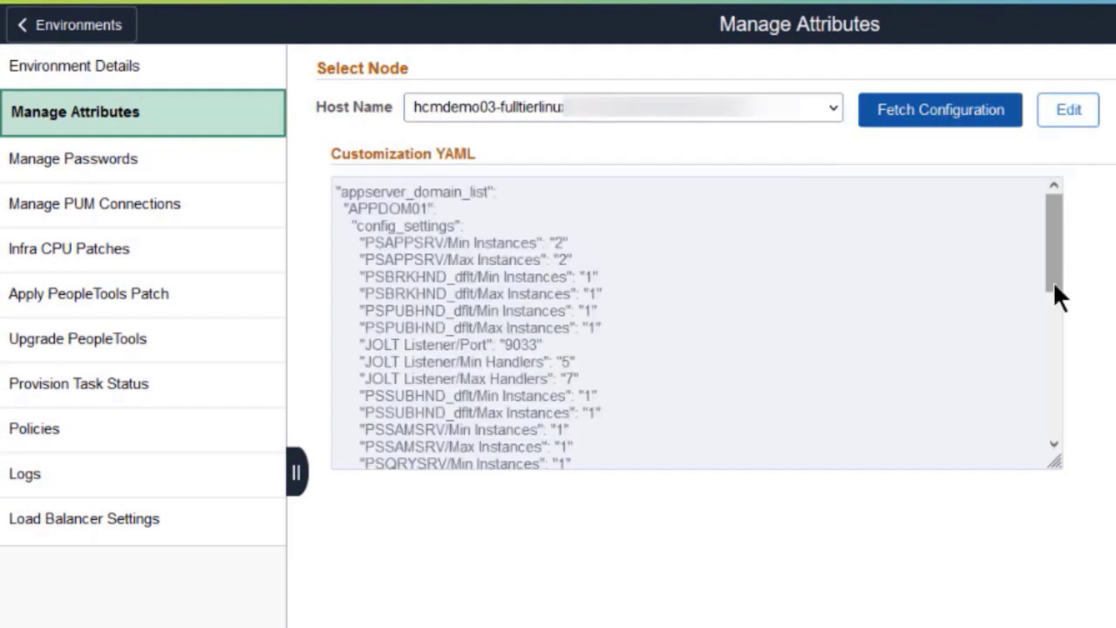
{"action": "scroll", "scroll_direction": "down", "scroll_amount": 3}
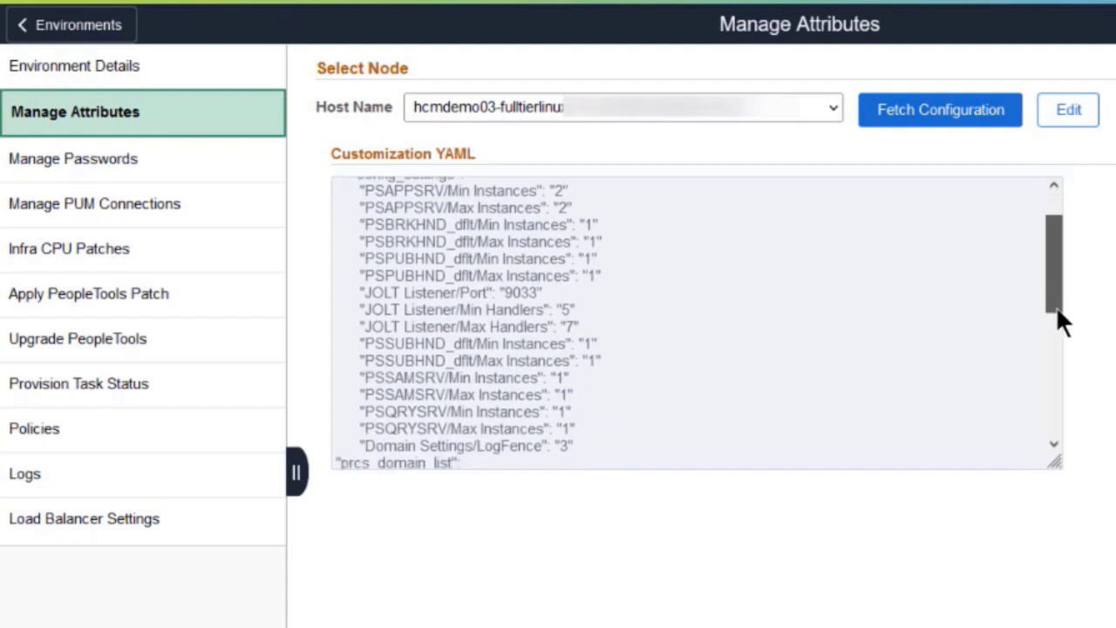
{"action": "scroll", "scroll_direction": "down", "scroll_amount": 3}
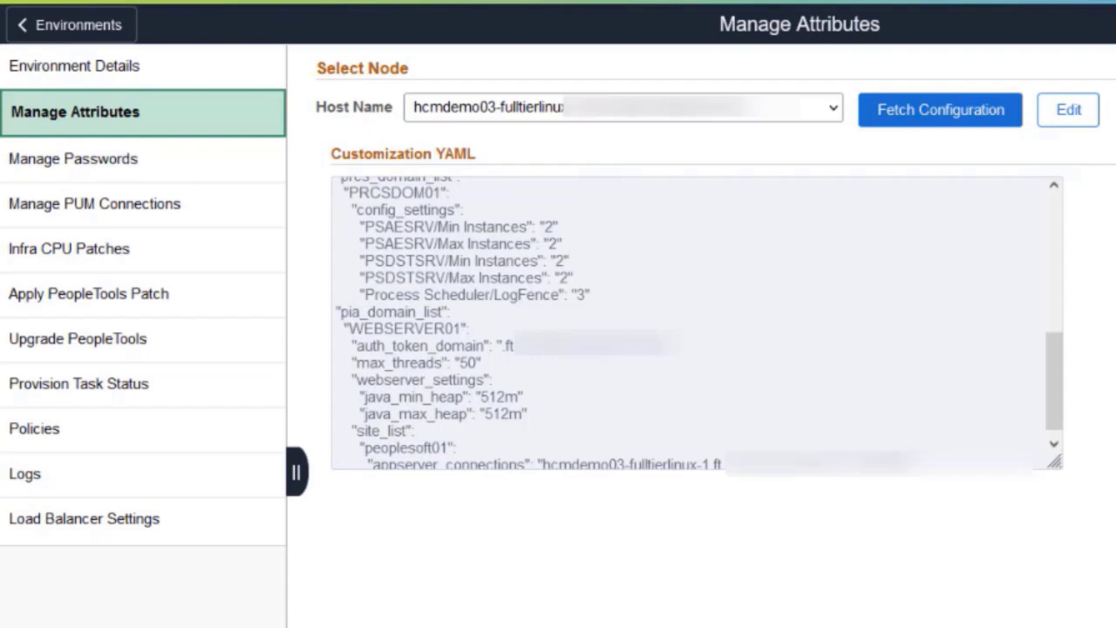
{"action": "left_click", "coordinate": [940, 109]}
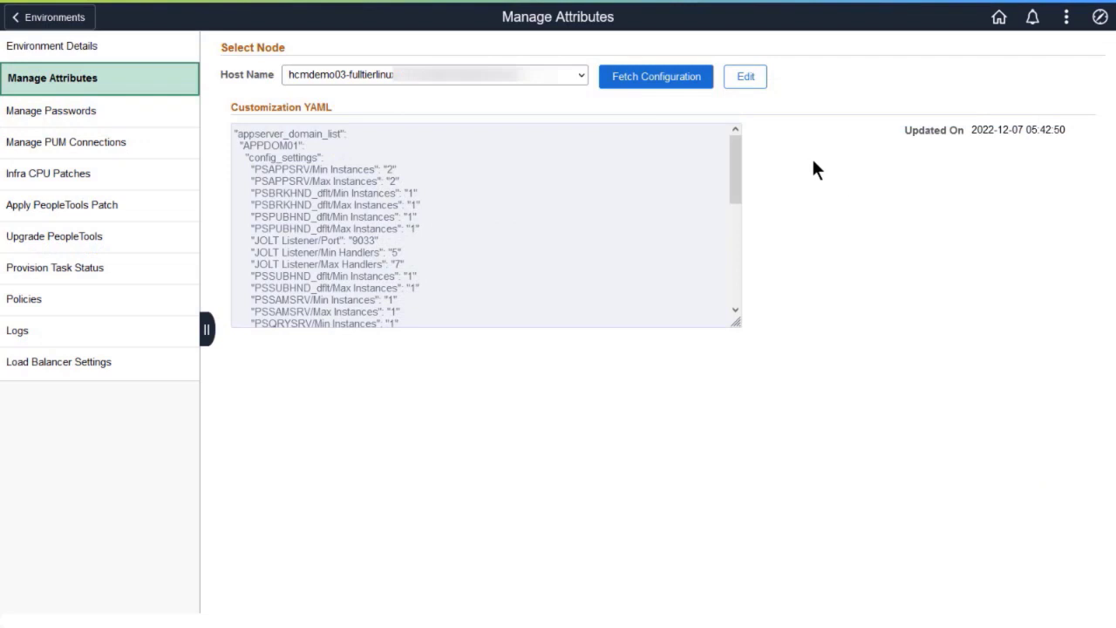
Step: Apply the edited YAML to the host, ignoring the min/max instances mismatch warning
{"action": "left_click", "coordinate": [744, 76]}
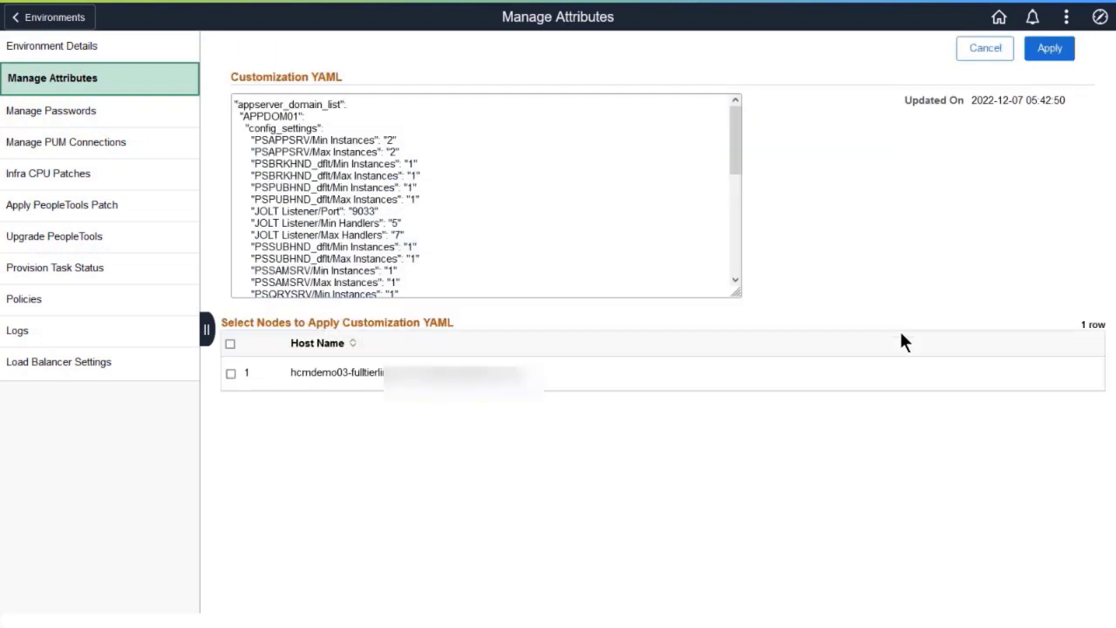
{"action": "left_click", "coordinate": [230, 343]}
{"action": "type", "text": "4"}
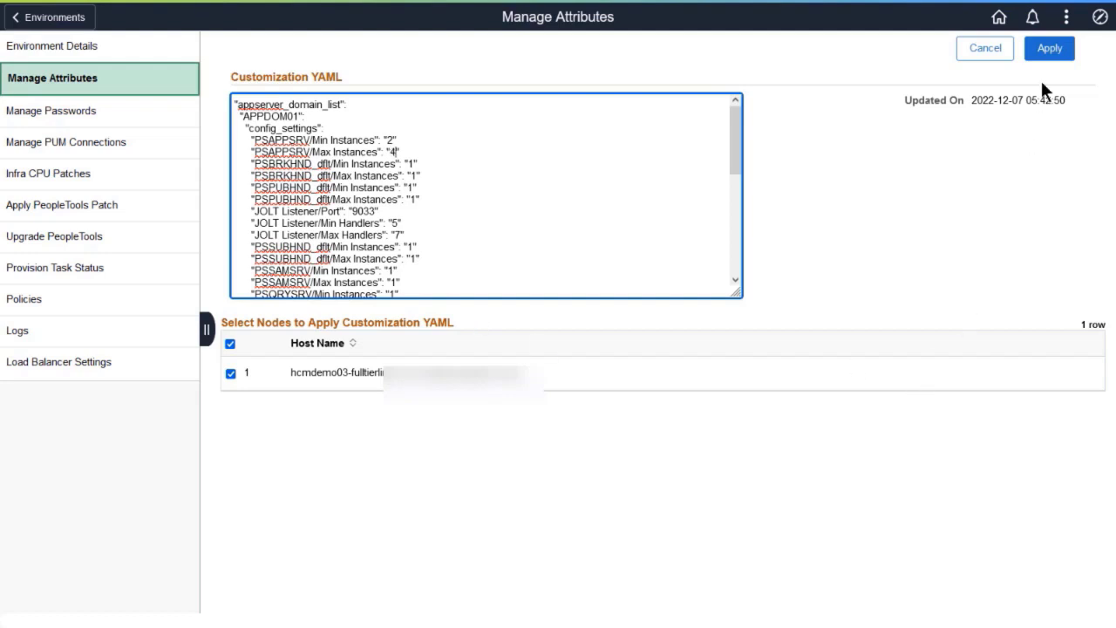
{"action": "left_click", "coordinate": [1049, 48]}
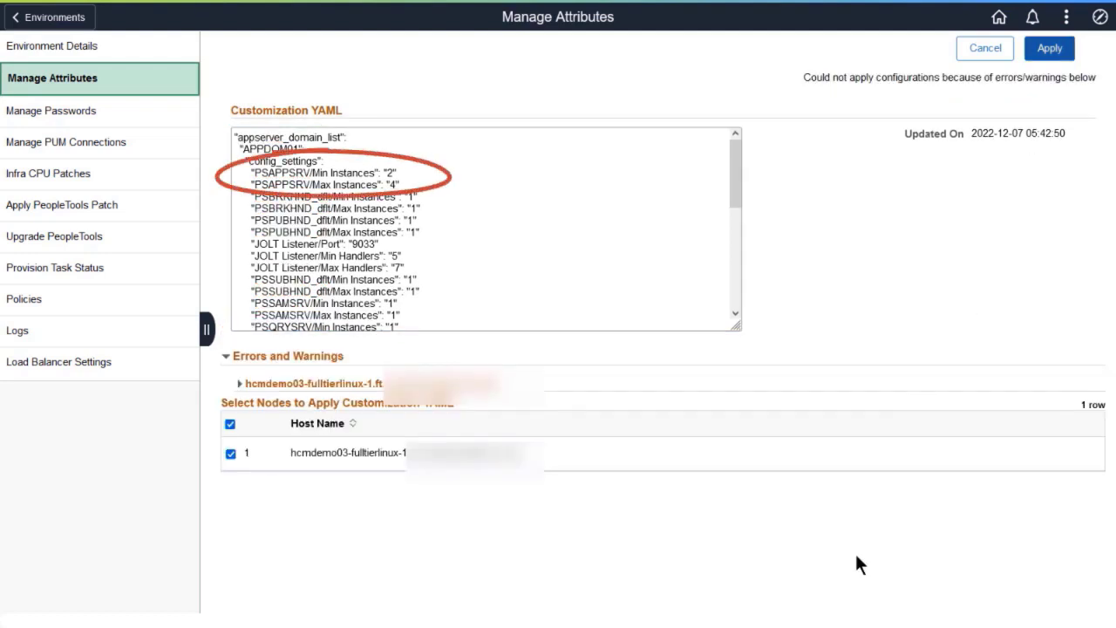
{"action": "mouse_move", "coordinate": [388, 512]}
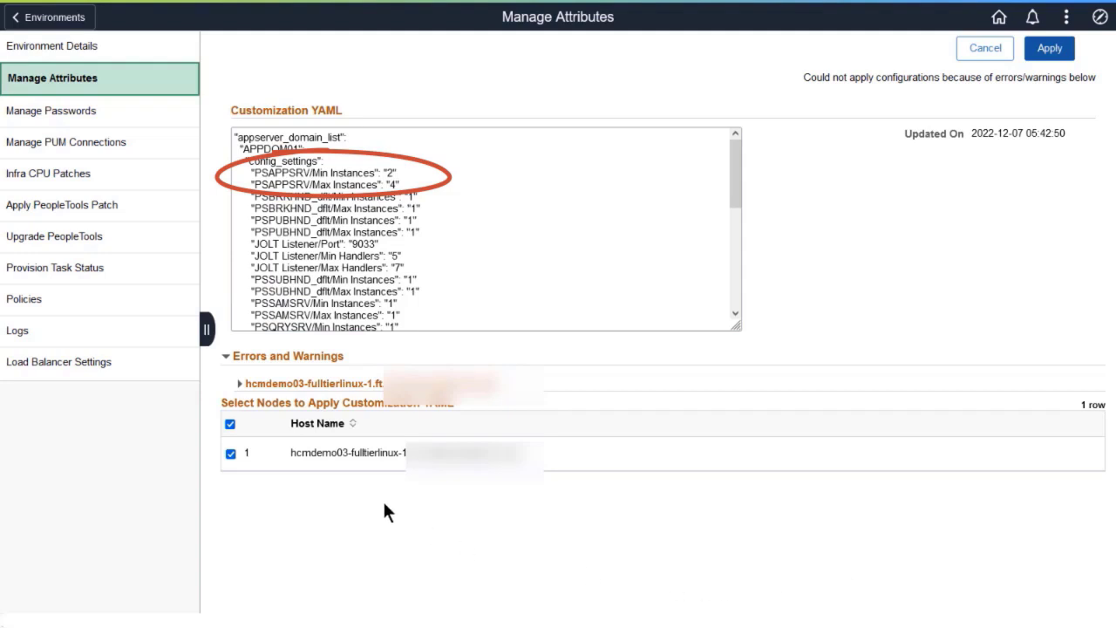
{"action": "left_click", "coordinate": [239, 384]}
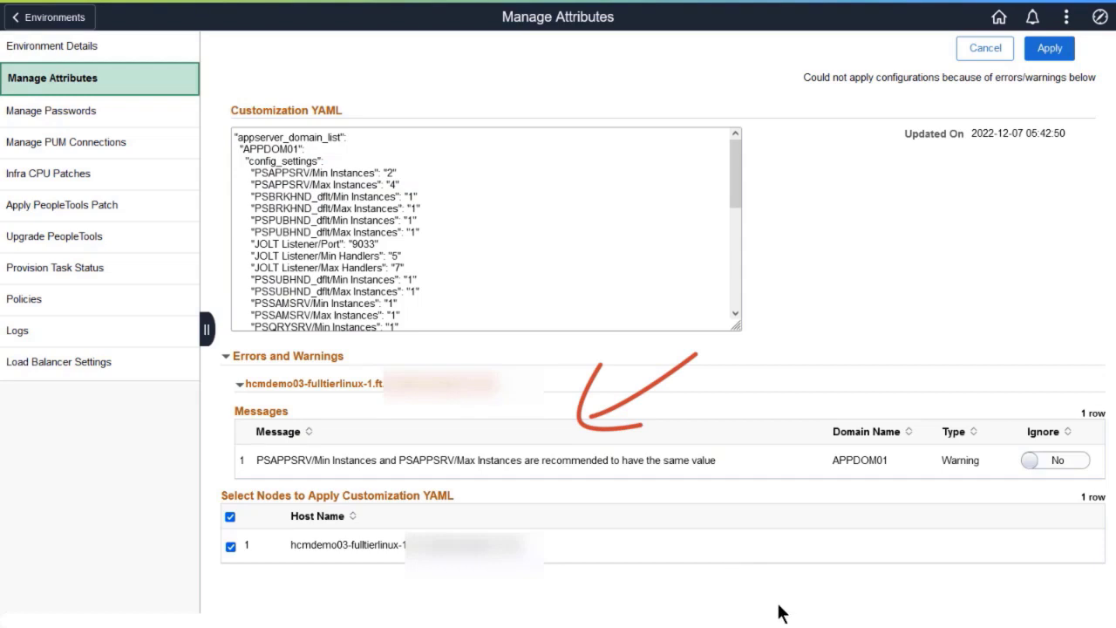
{"action": "left_click", "coordinate": [1055, 459]}
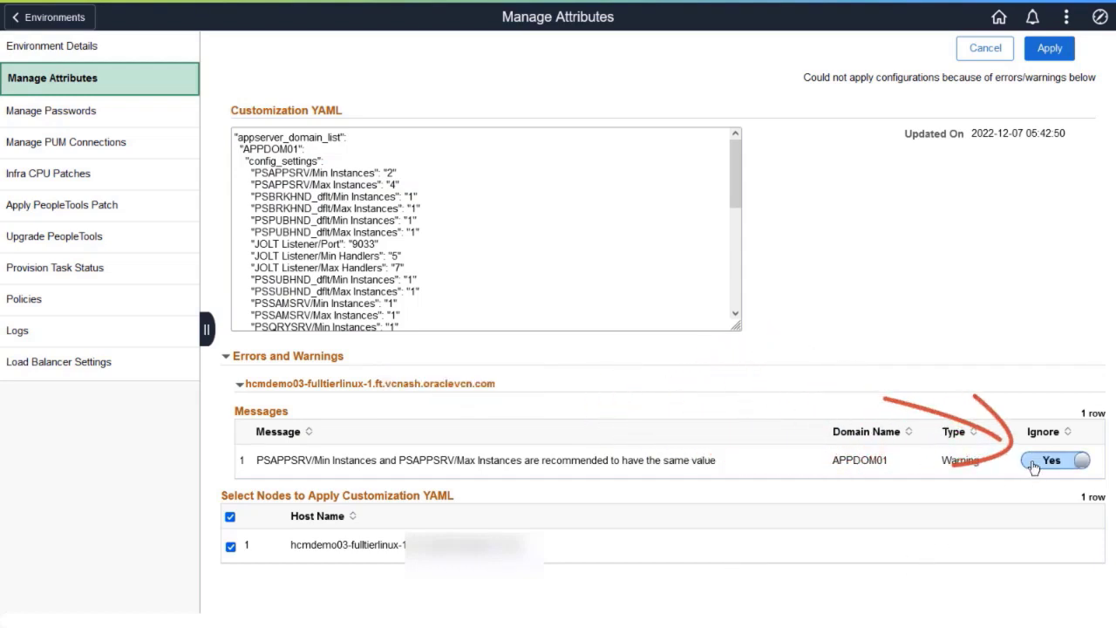
{"action": "left_click", "coordinate": [1052, 460]}
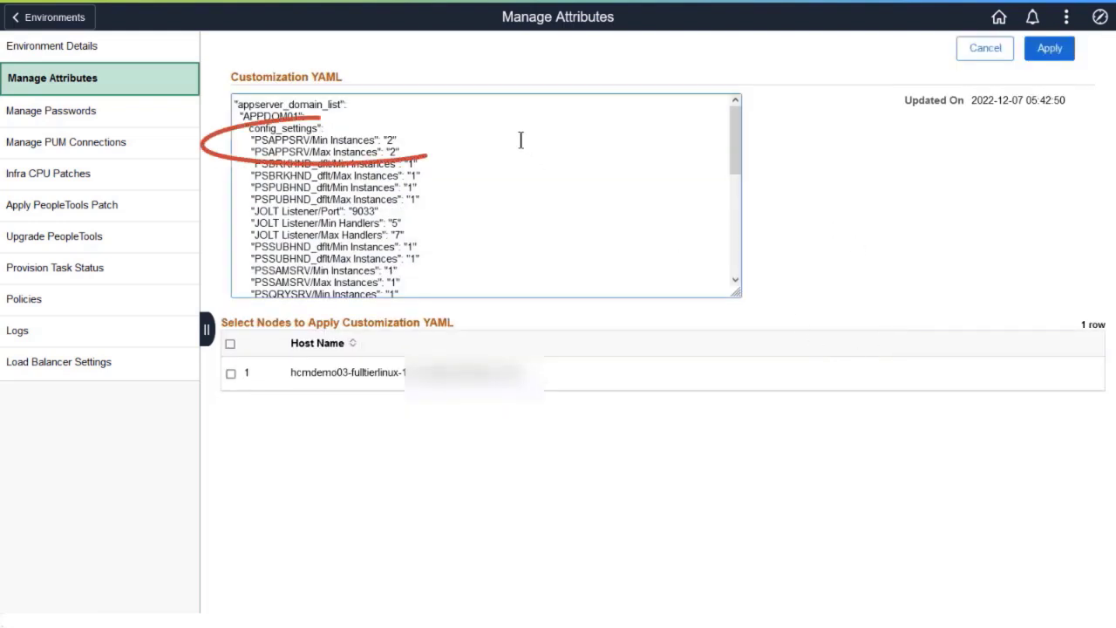
Step: Change PSAPPSRV Min and Max Instances to 4 and apply to HCMDEMO03's fulltier node
{"action": "type", "text": "4"}
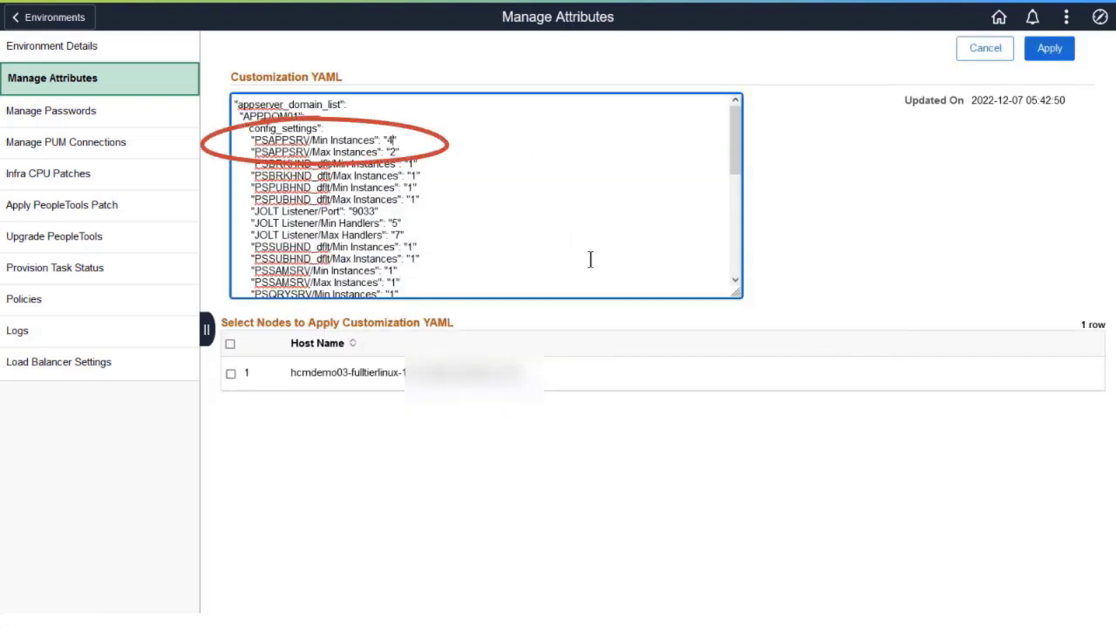
{"action": "left_click", "coordinate": [230, 343]}
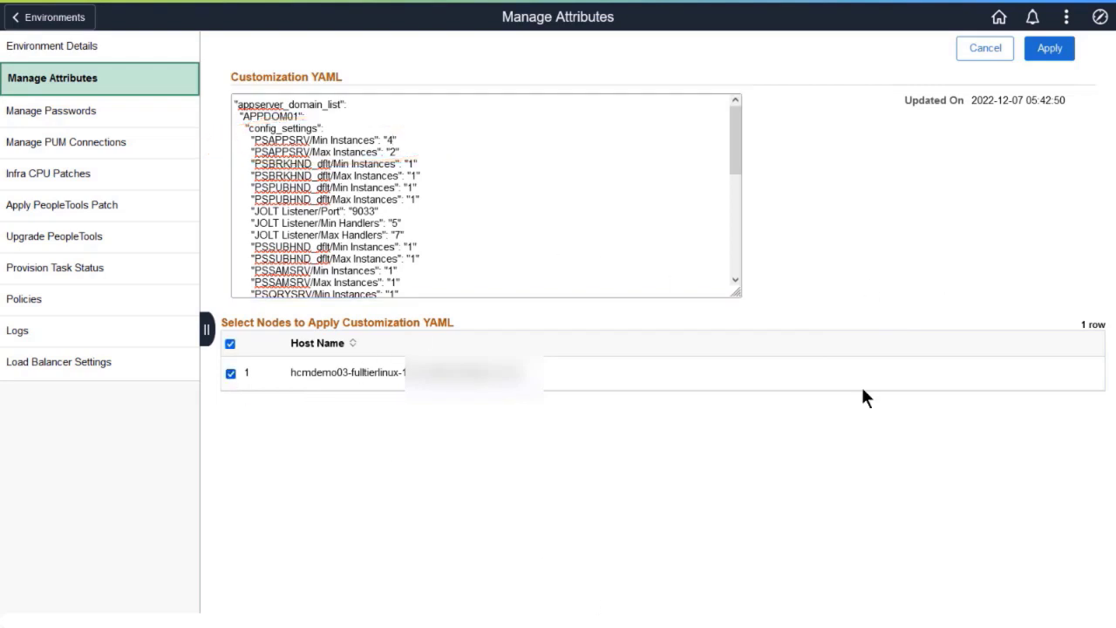
{"action": "left_click", "coordinate": [1049, 48]}
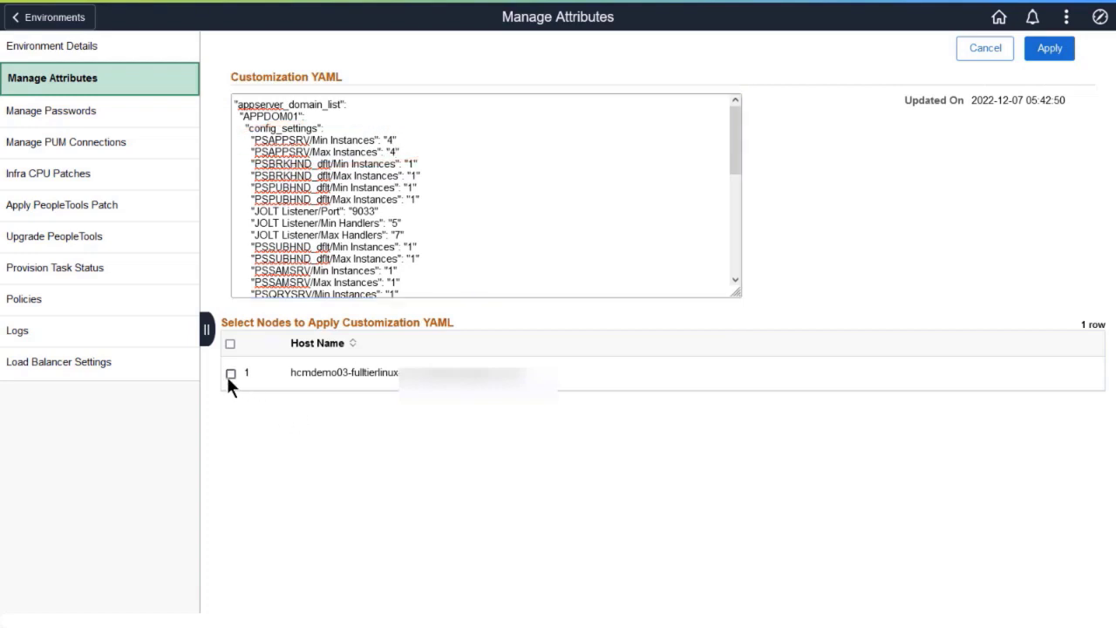
{"action": "left_click", "coordinate": [1049, 48]}
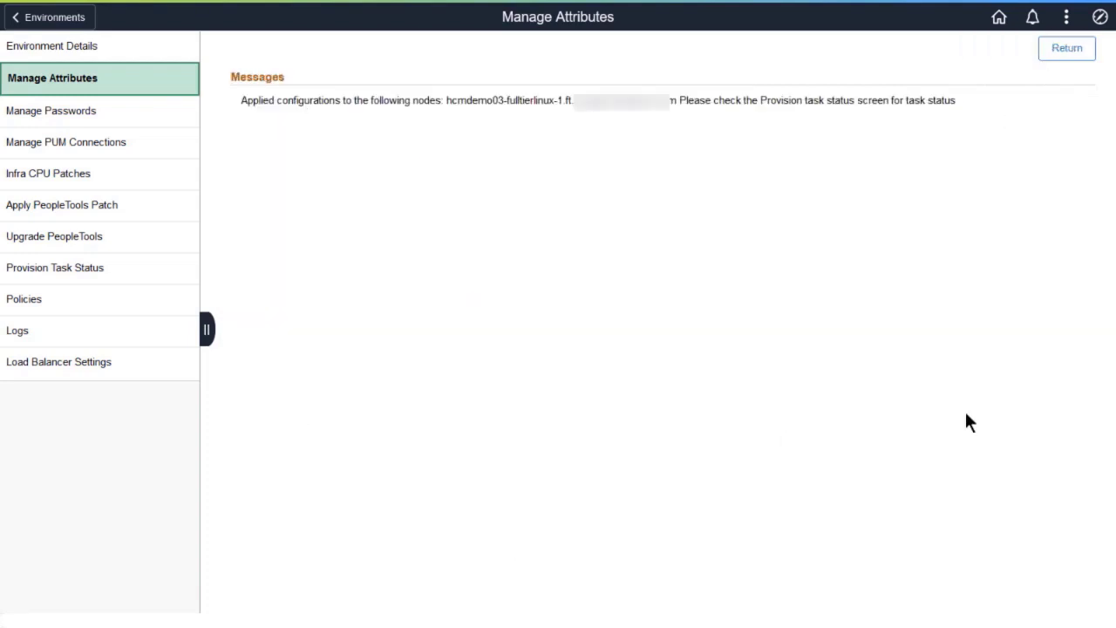
{"action": "left_click", "coordinate": [55, 267]}
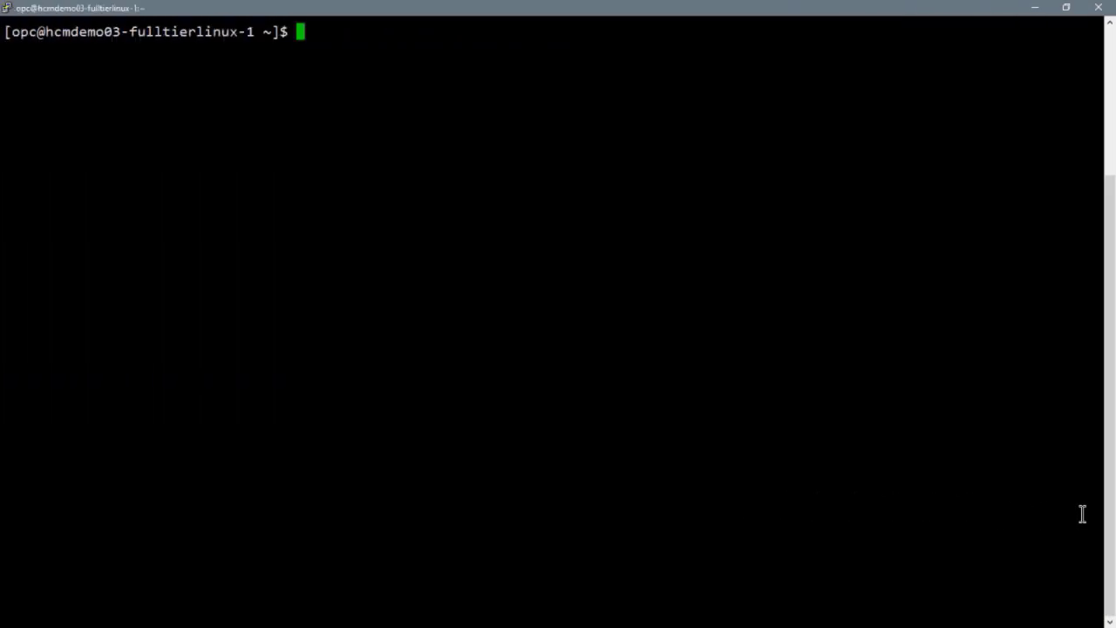
Step: Open psappsrv.cfg in ps_cfg_home/appserv/APPDOM01 and check PSAPPSRV Min/Max Instances are 4
{"action": "type", "text": "cd"}
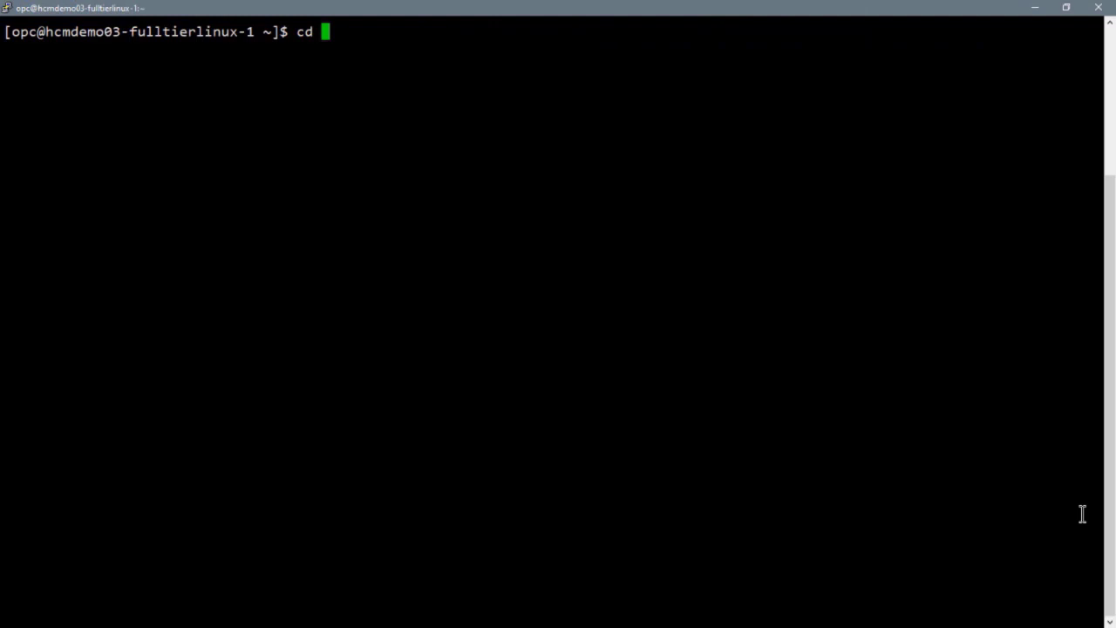
{"action": "type", "text": "/u01/app/oracle/product/hcmdemo03-fulltierlinux-1/ps_cfg_home/appserv/APPDOM01"}
{"action": "type", "text": "ls -"}
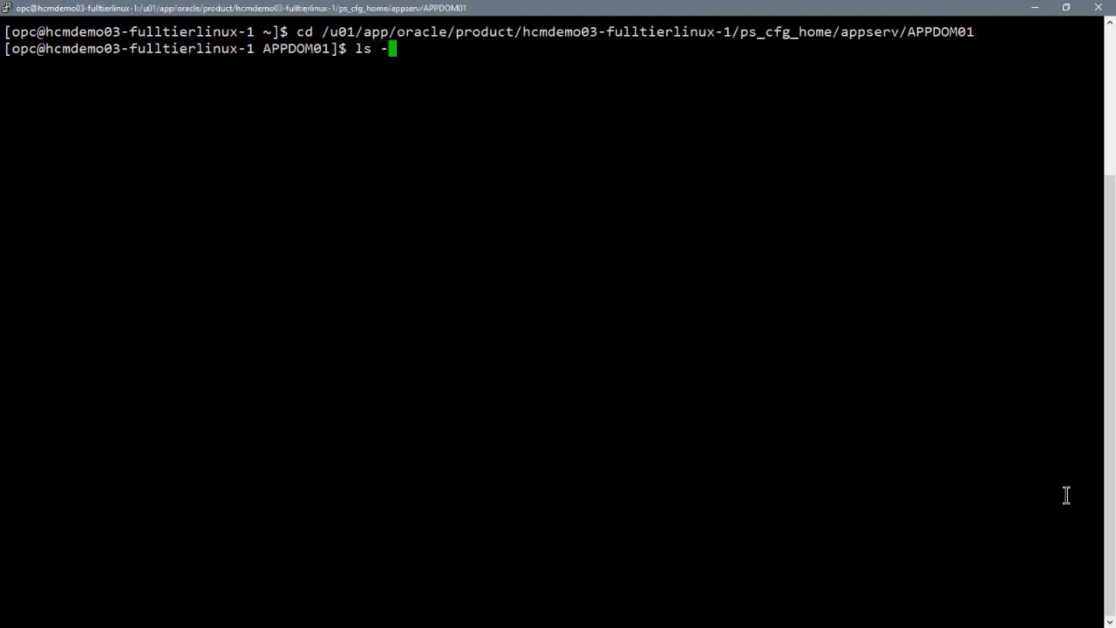
{"action": "key", "text": "Return"}
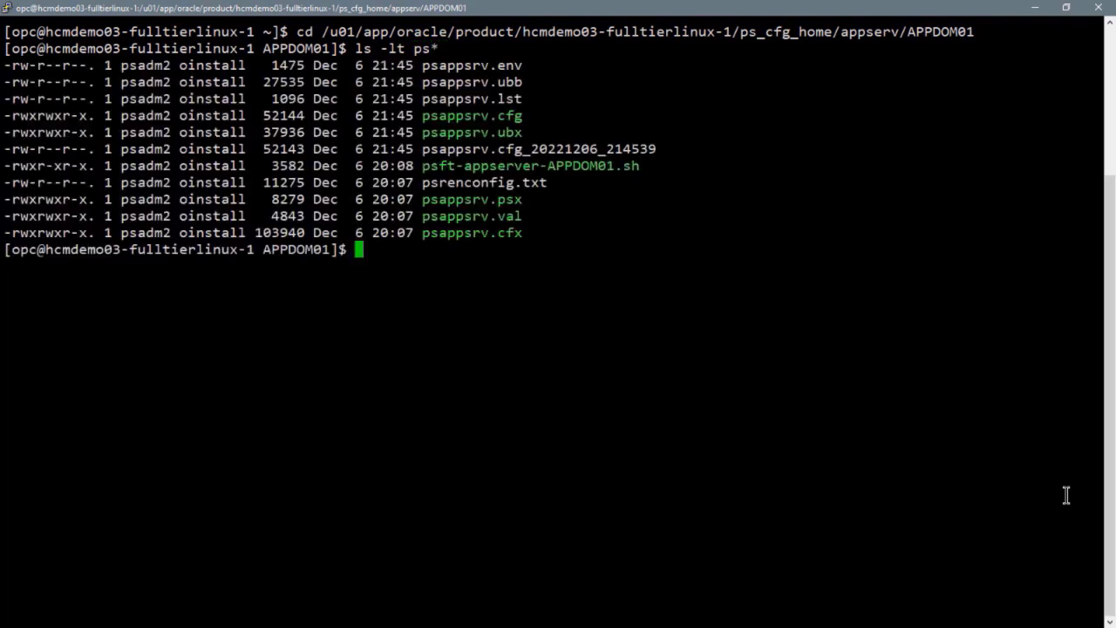
{"action": "type", "text": "more"}
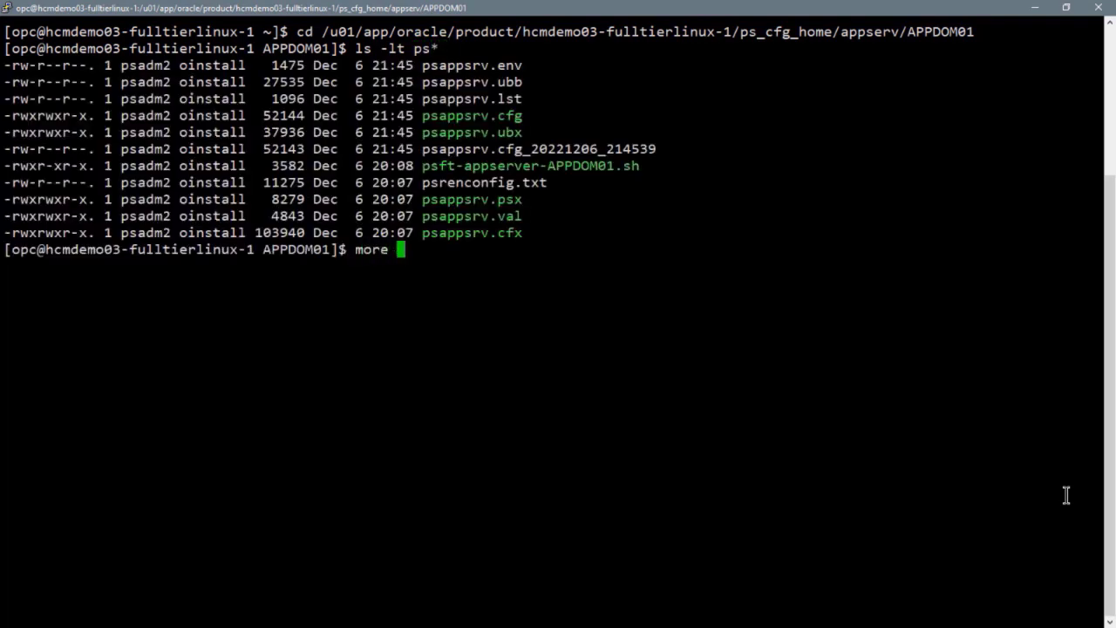
{"action": "type", "text": "psappsrv.cfg"}
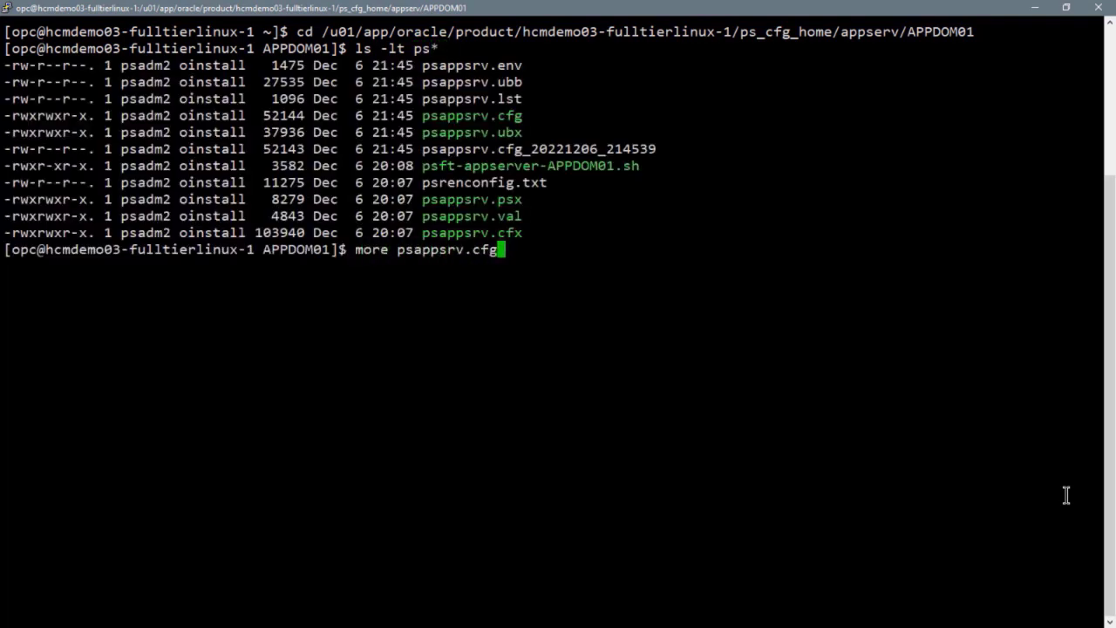
{"action": "key", "text": "Return"}
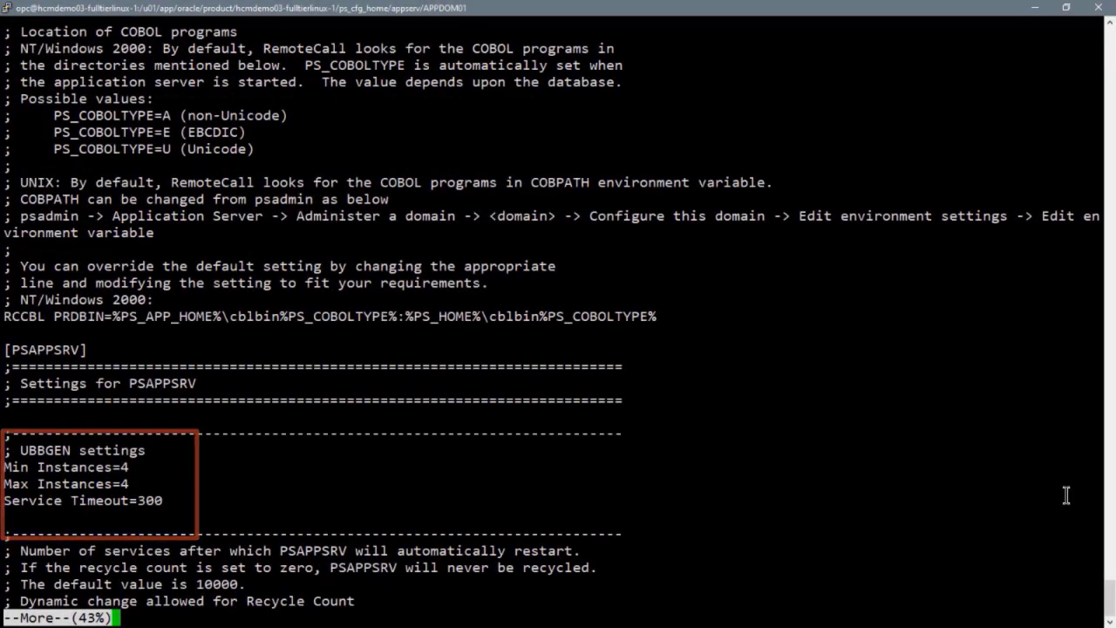
{"action": "key", "text": "q"}
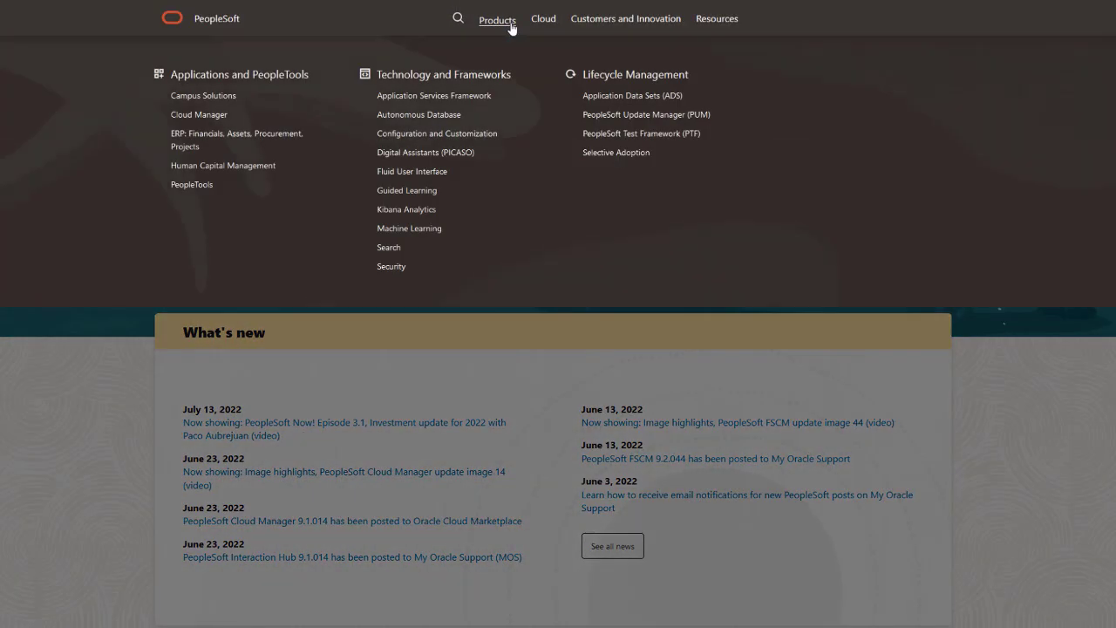
Step: Browse the Products and Resources menus to reach the Cumulative Feature Overview tool
{"action": "left_click", "coordinate": [543, 18]}
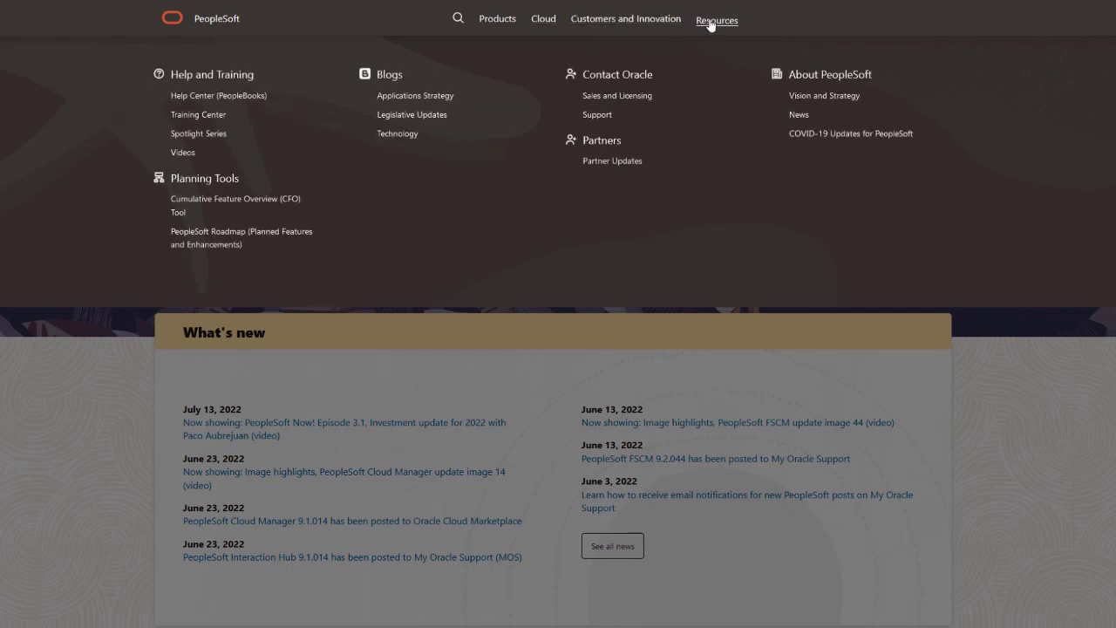
{"action": "left_click", "coordinate": [235, 205]}
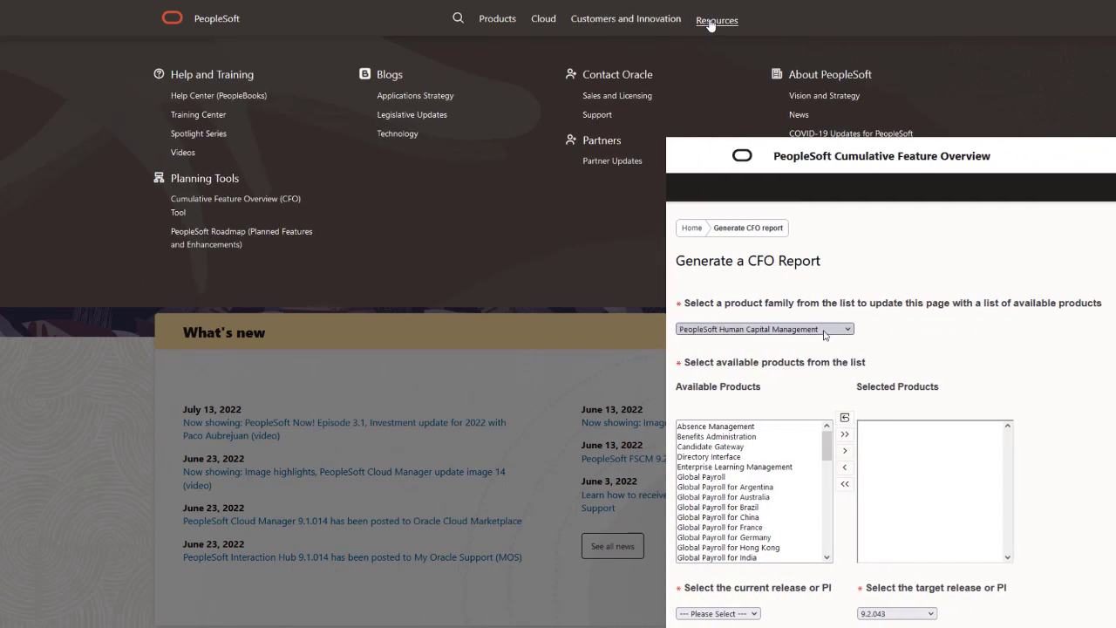